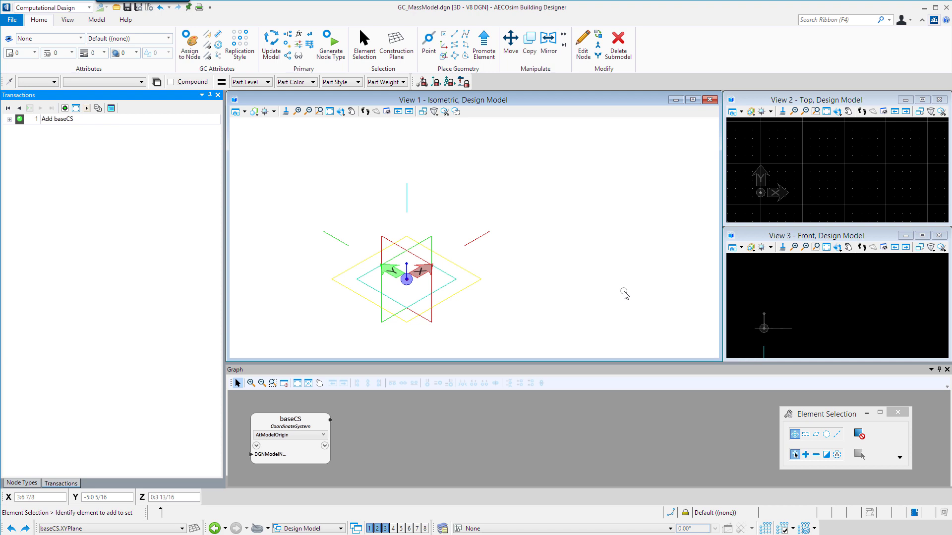
mouse_move(633, 266)
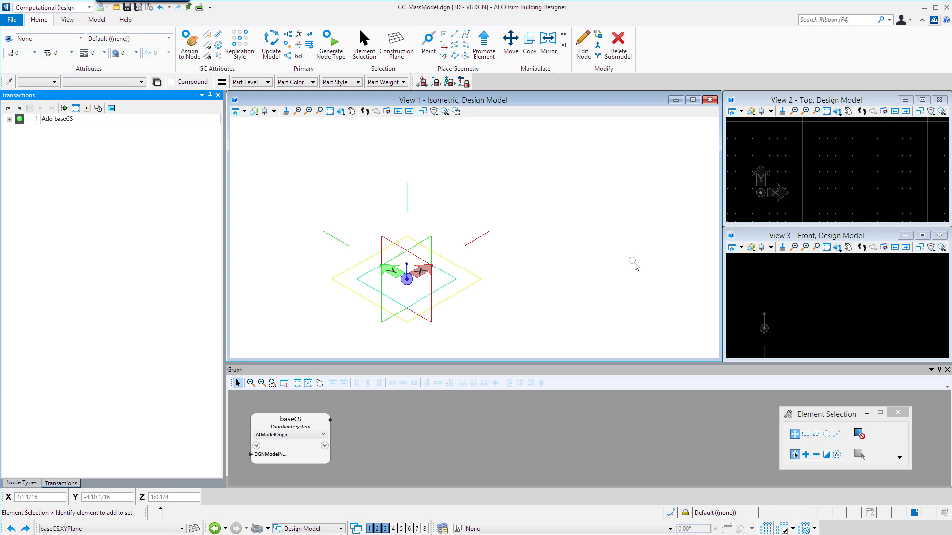
mouse_move(635, 265)
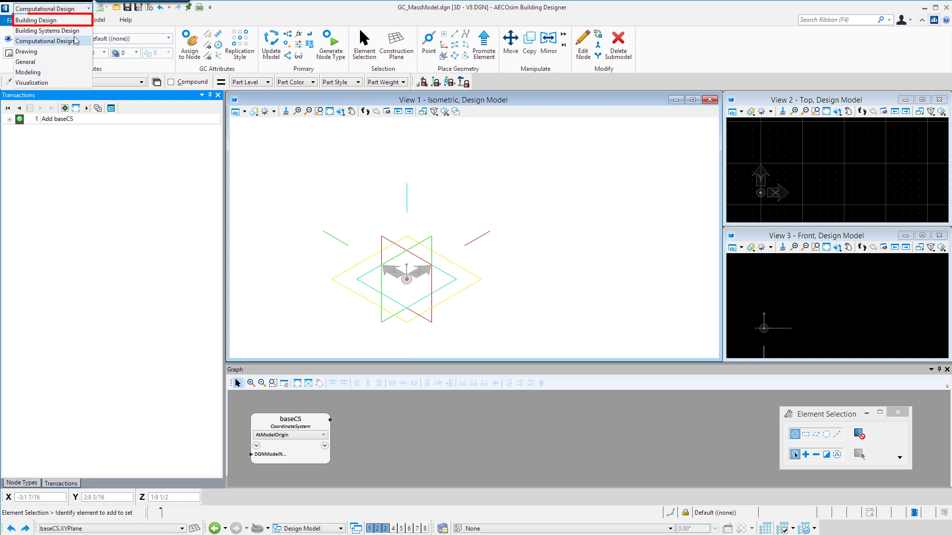
Switch to the Building Design workflow and show the attached References list.
left_click(37, 20)
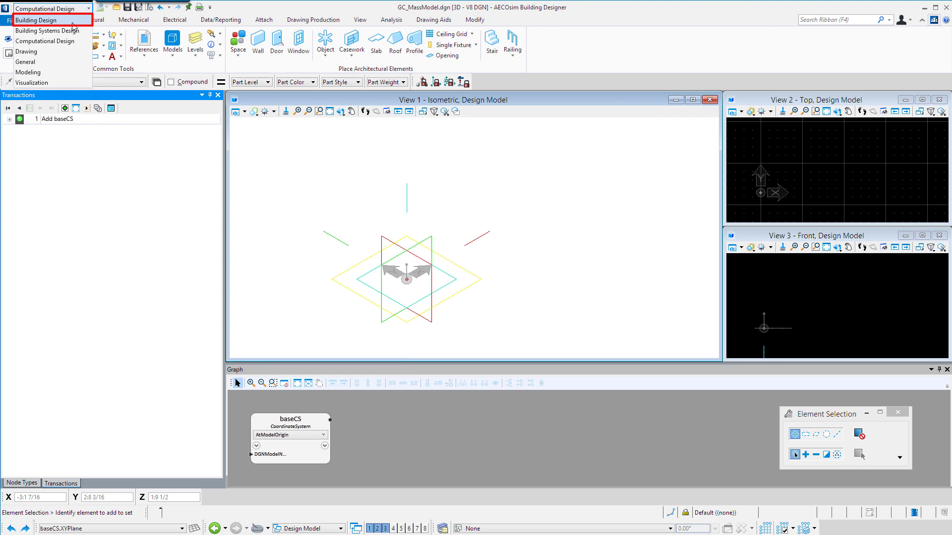
left_click(37, 19)
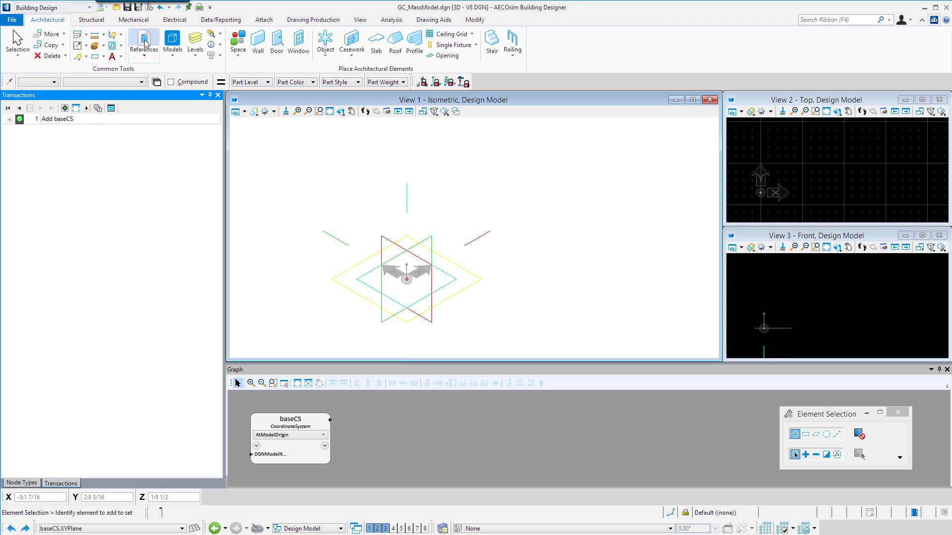
left_click(144, 44)
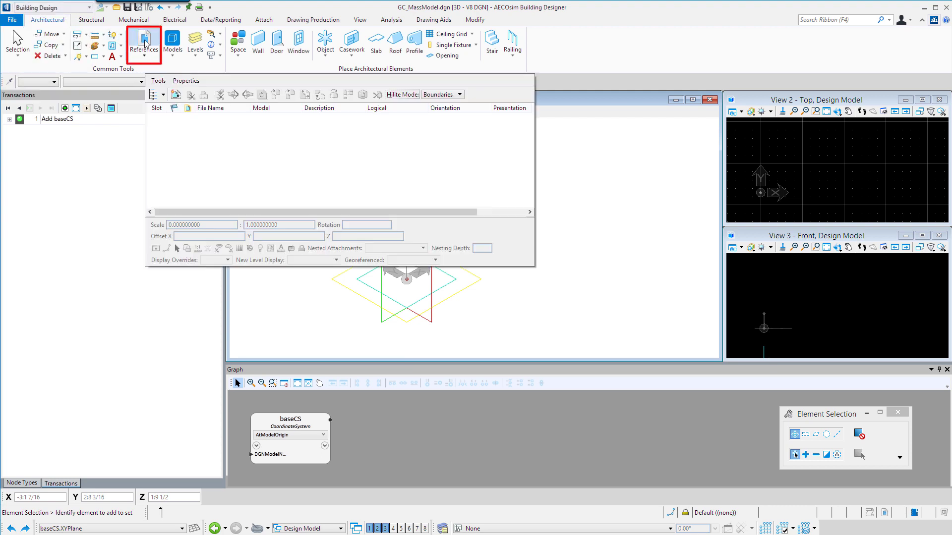
Browse to Supplement > Designs and choose C_Site.dgn as the reference to attach.
left_click(174, 94)
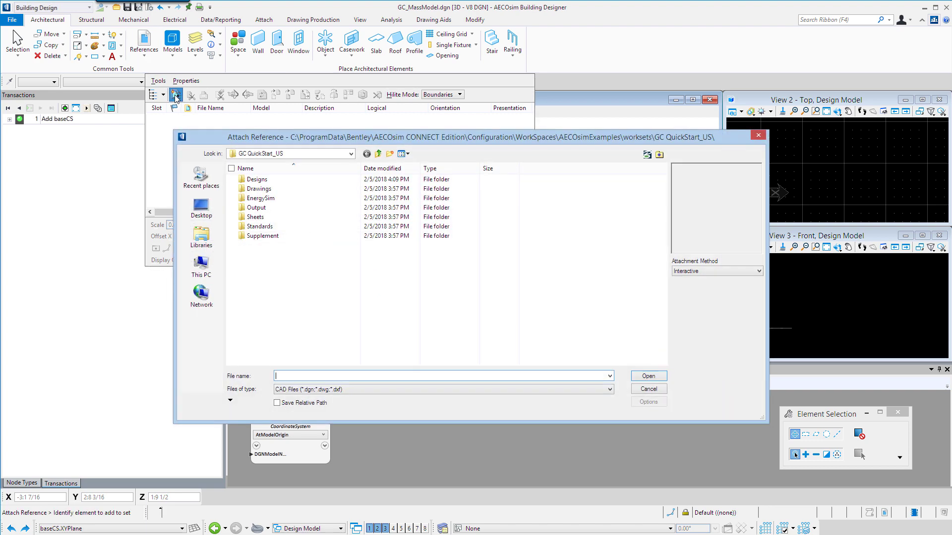
mouse_move(285, 189)
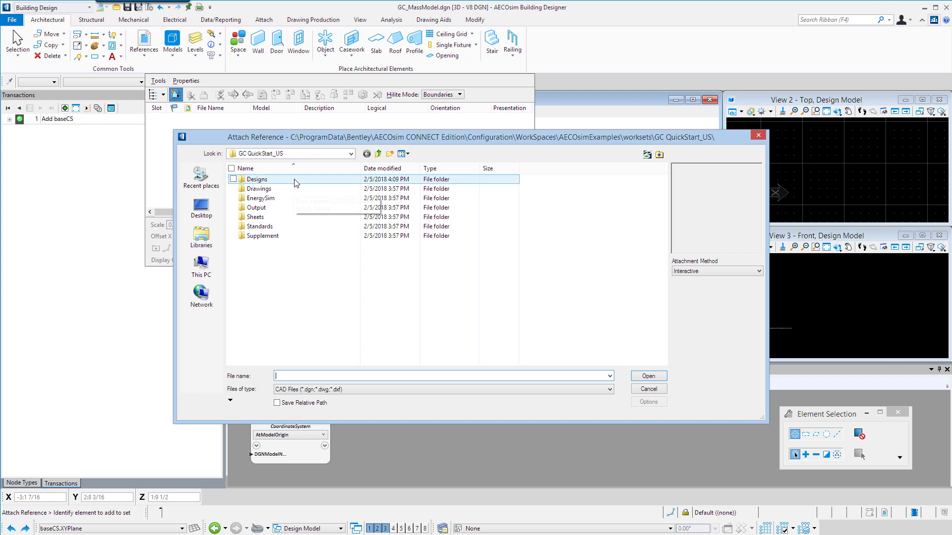
left_click(261, 236)
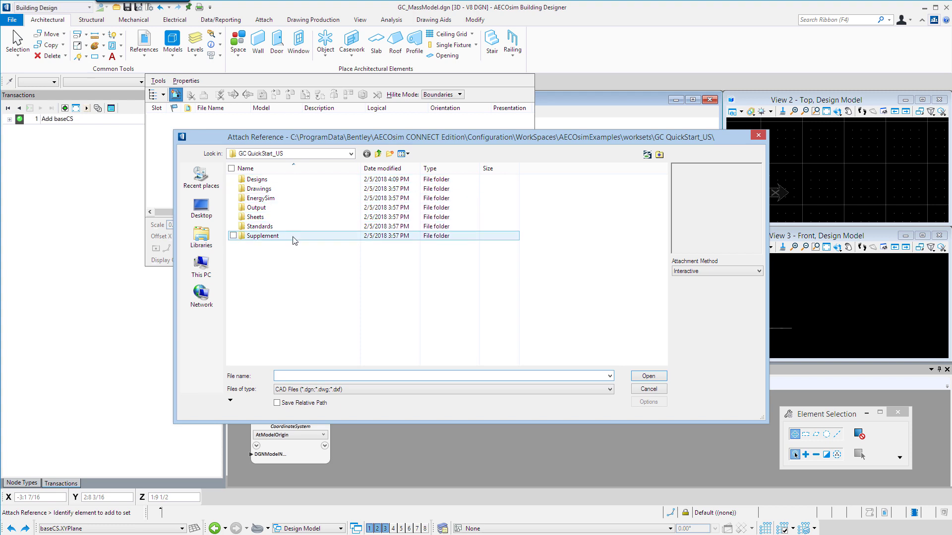
left_click(233, 236)
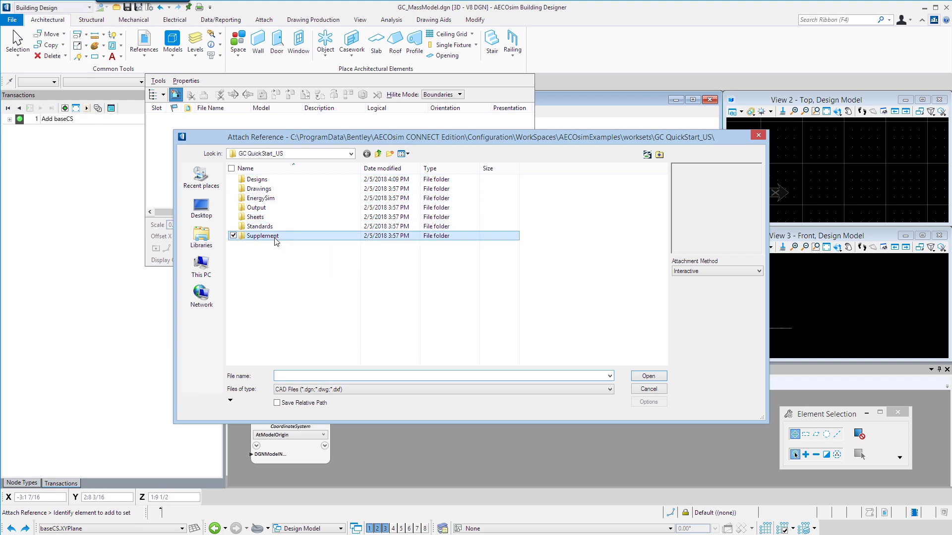
double_click(262, 236)
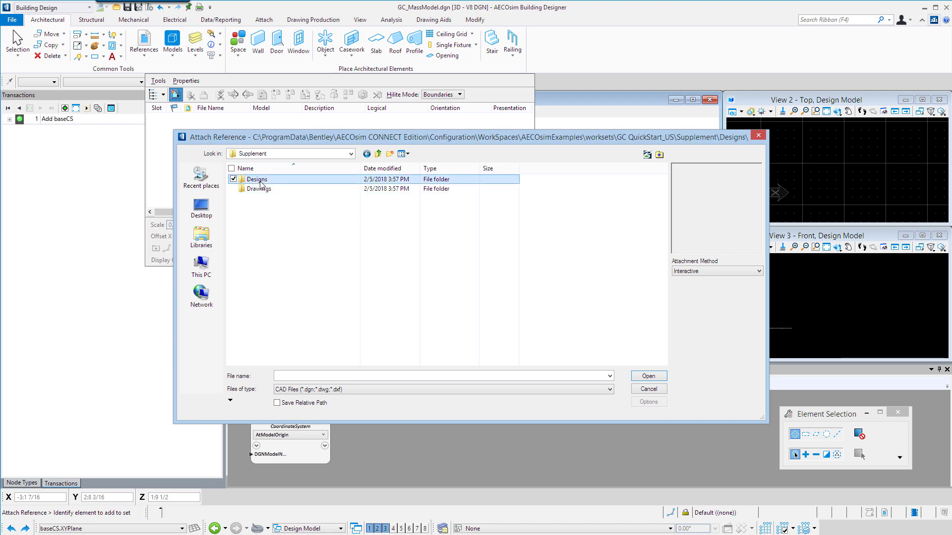
double_click(256, 179)
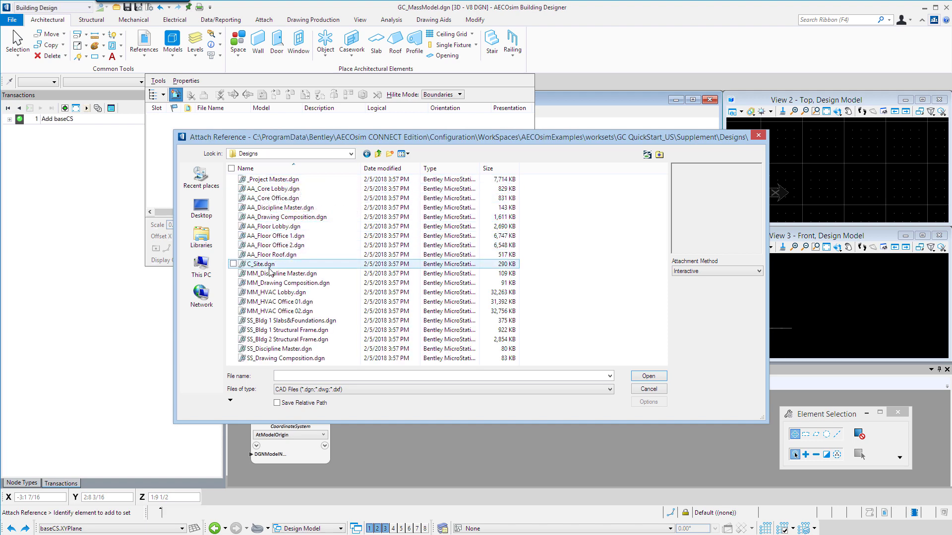
left_click(260, 264)
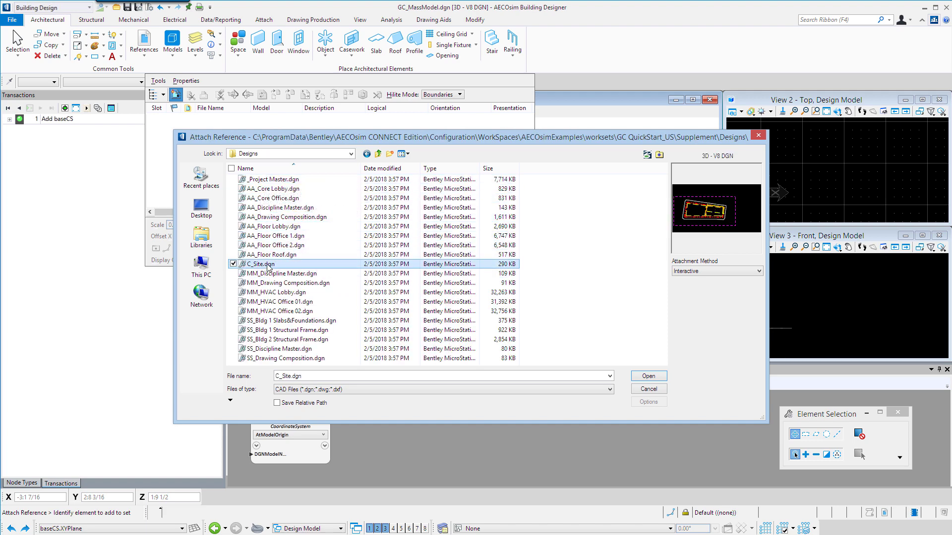
mouse_move(261, 264)
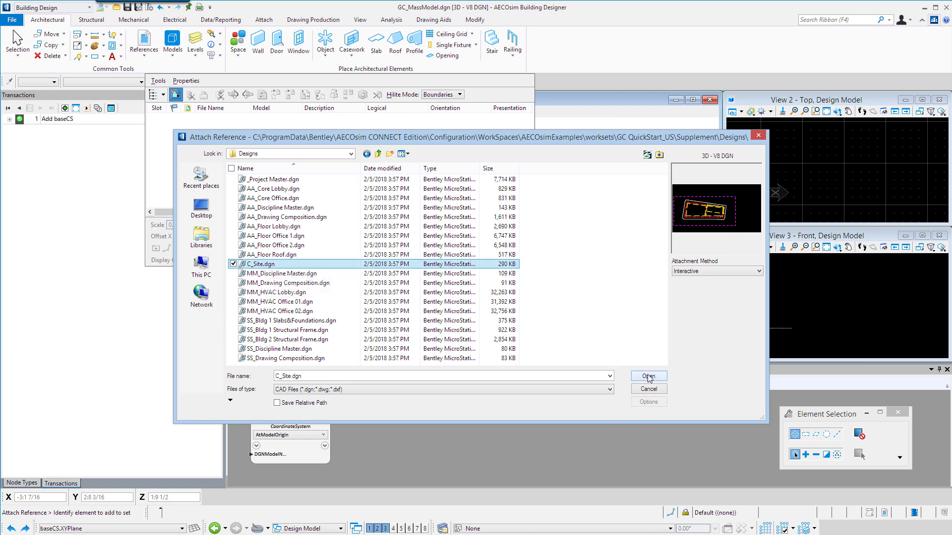
Attach C_Site.dgn coincident with Save Relative Path enabled.
left_click(277, 403)
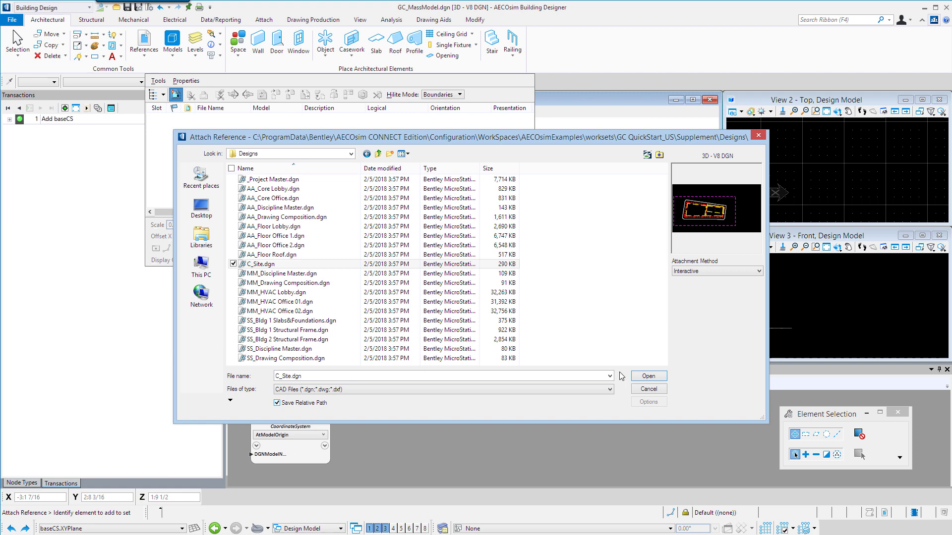
left_click(648, 376)
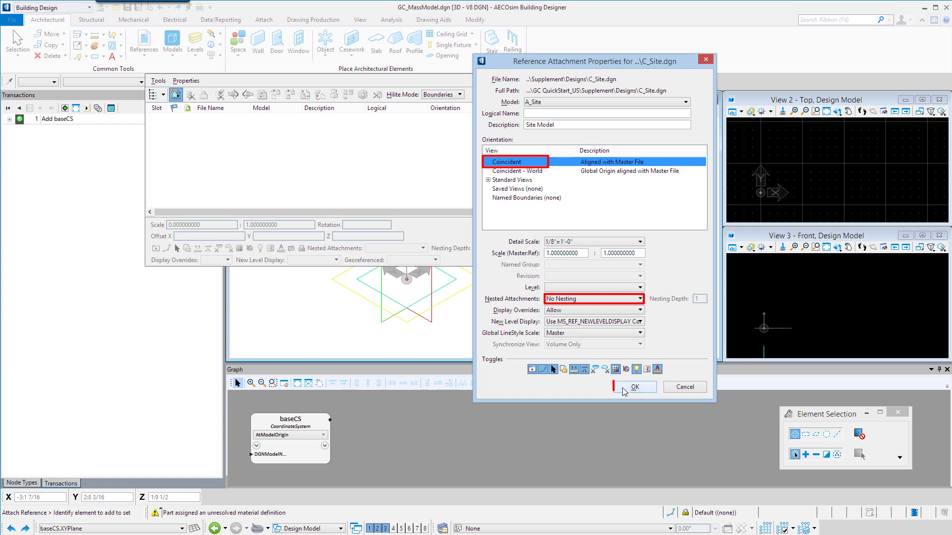
left_click(634, 386)
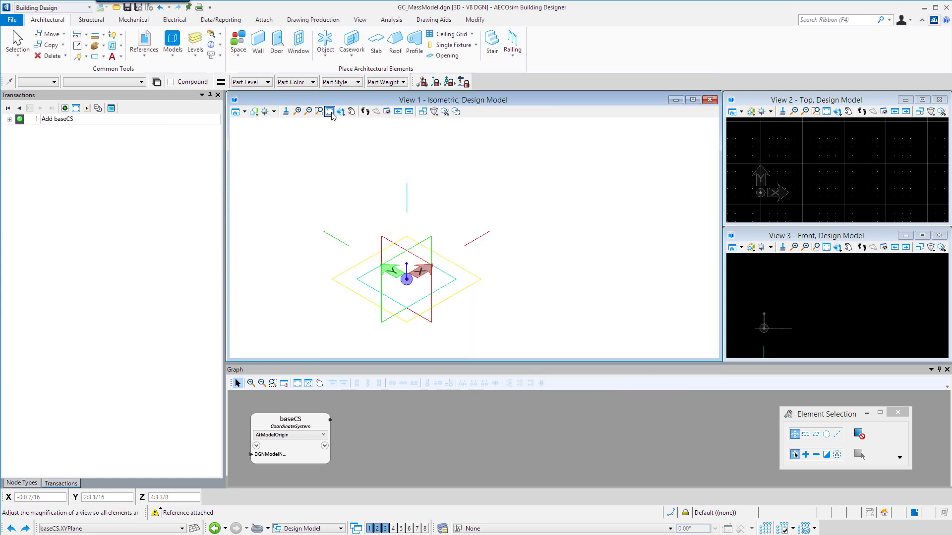
Fit View so the whole attached site plan is visible.
left_click(329, 112)
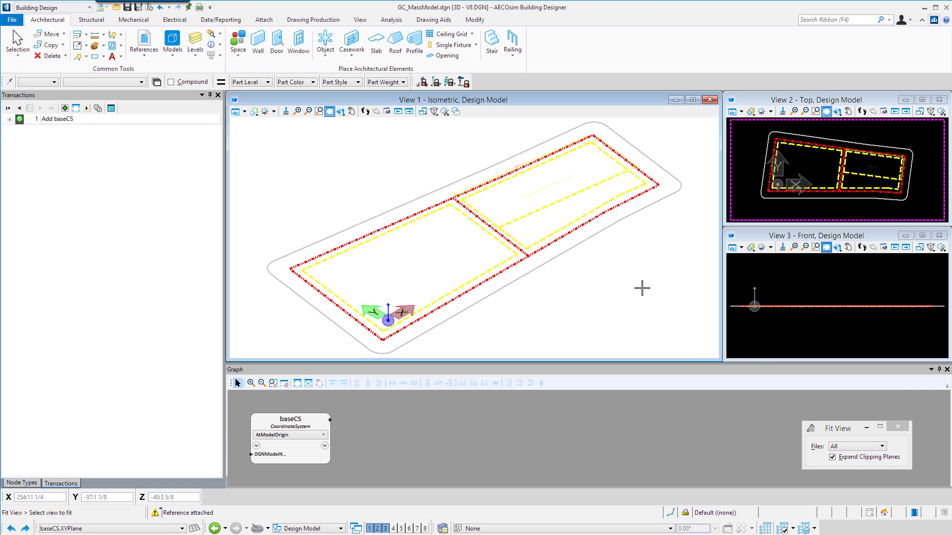
mouse_move(298, 320)
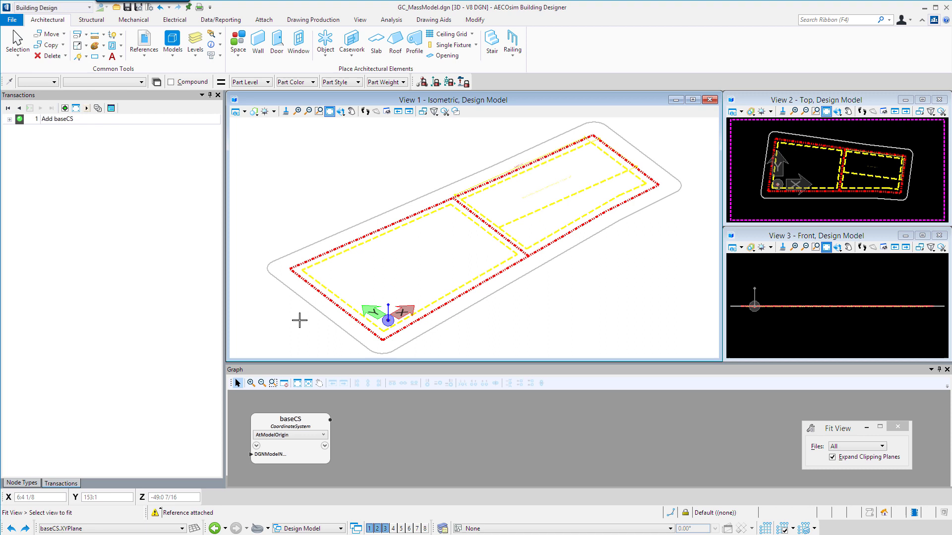
mouse_move(326, 298)
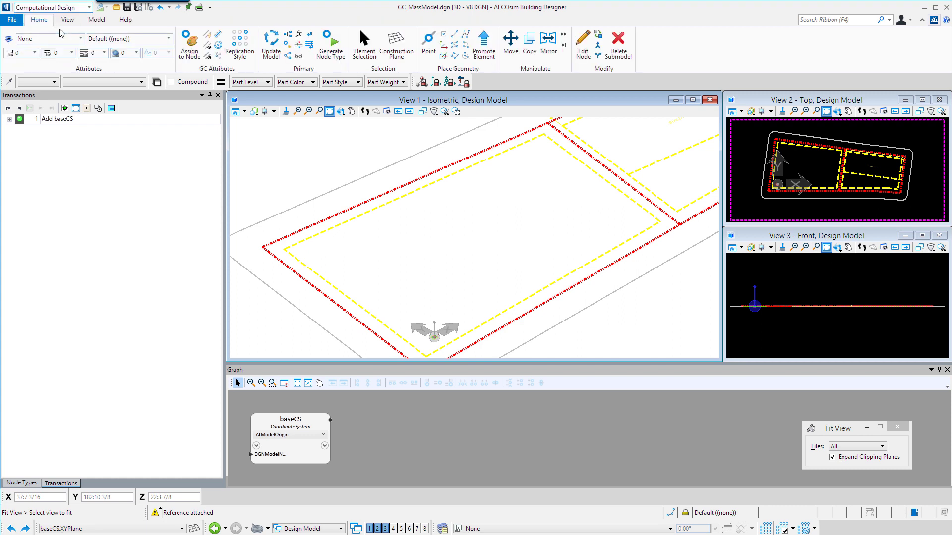
mouse_move(39, 20)
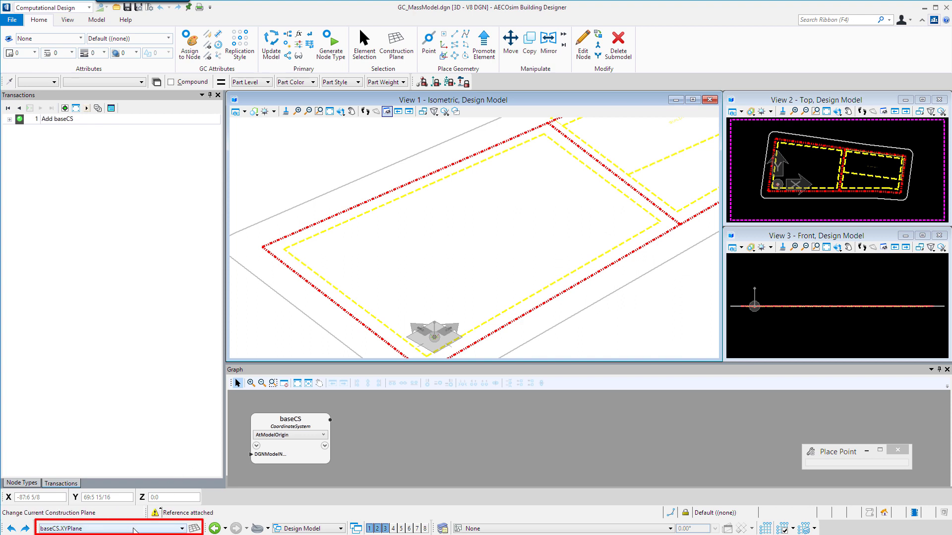
mouse_move(109, 528)
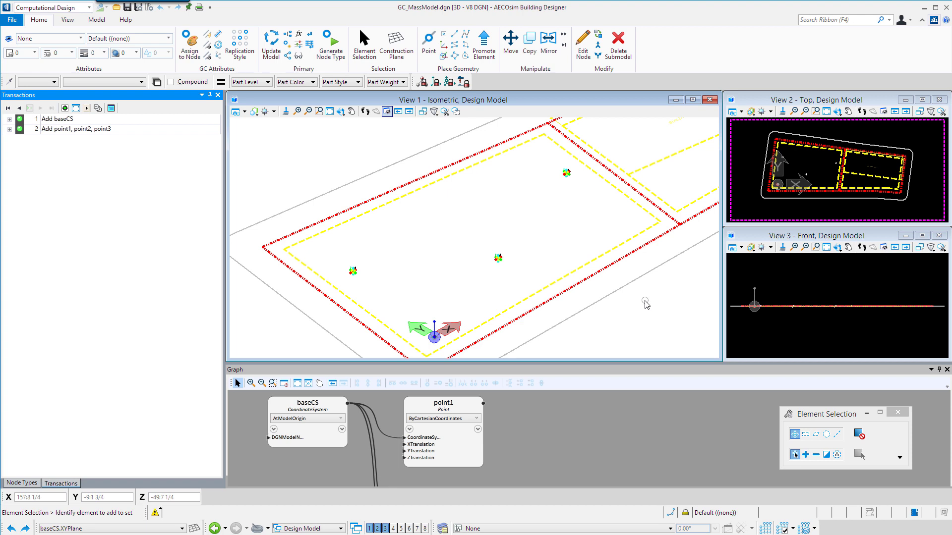
mouse_move(261, 335)
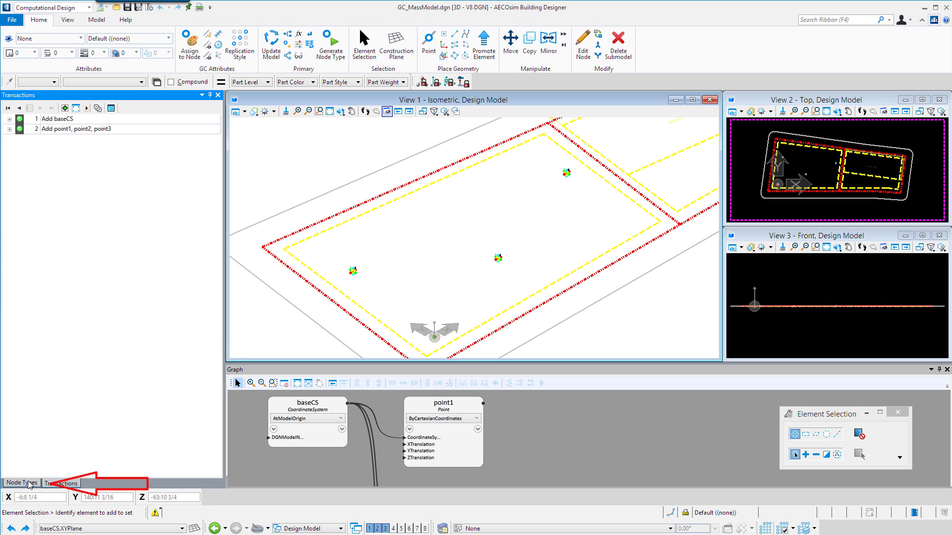
Show the Node Types palette to place an Arc node.
left_click(21, 482)
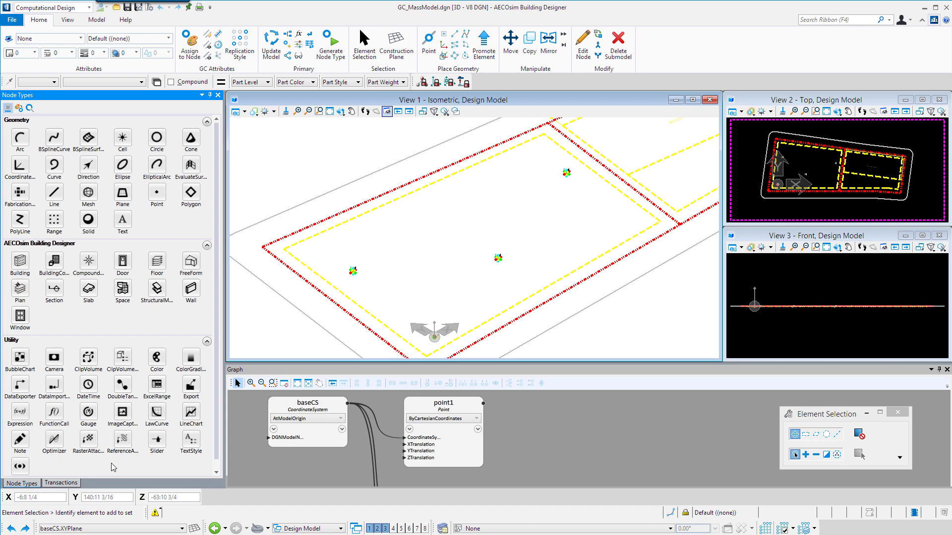
mouse_move(176, 220)
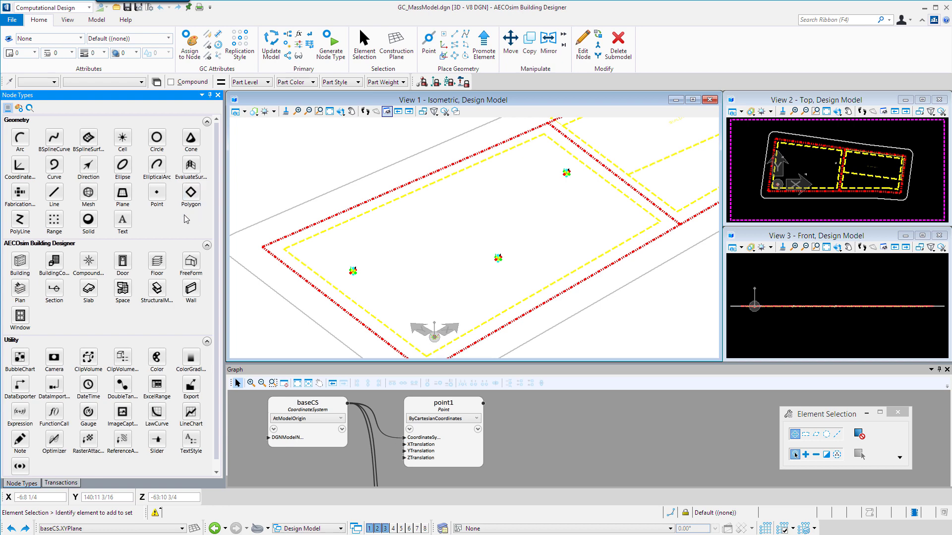
mouse_move(67, 148)
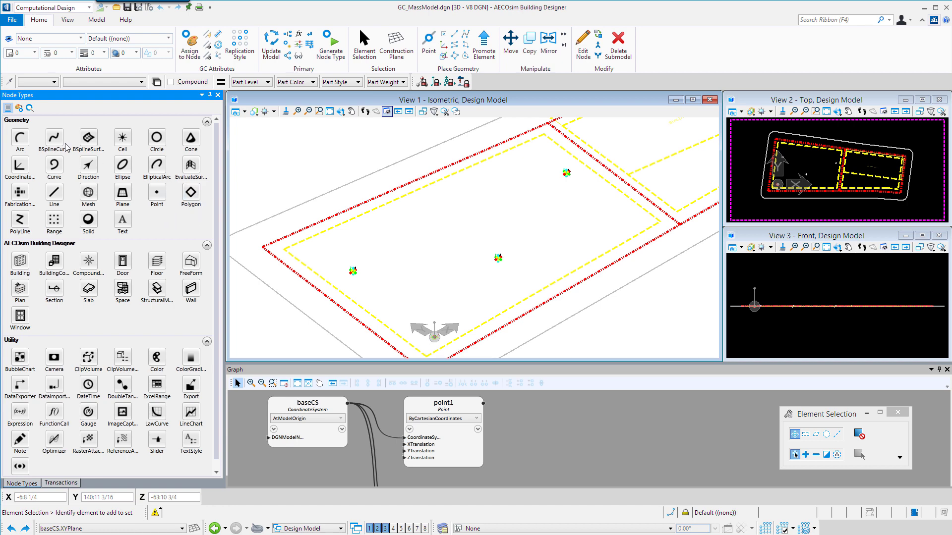
mouse_move(89, 137)
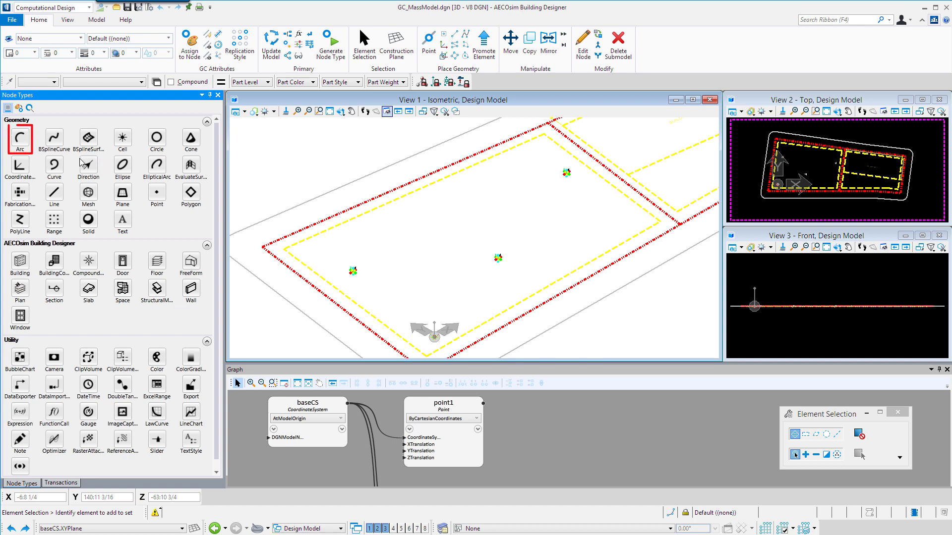
mouse_move(20, 136)
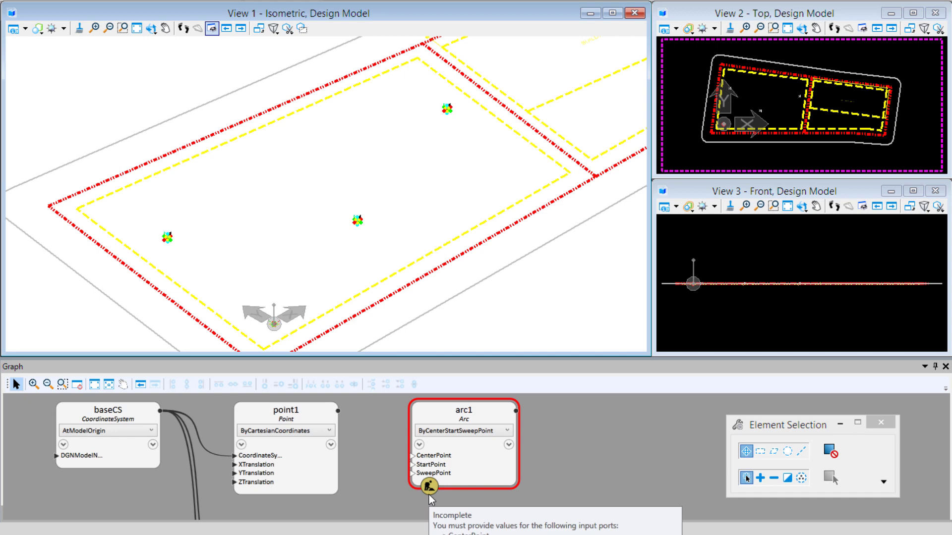
mouse_move(588, 452)
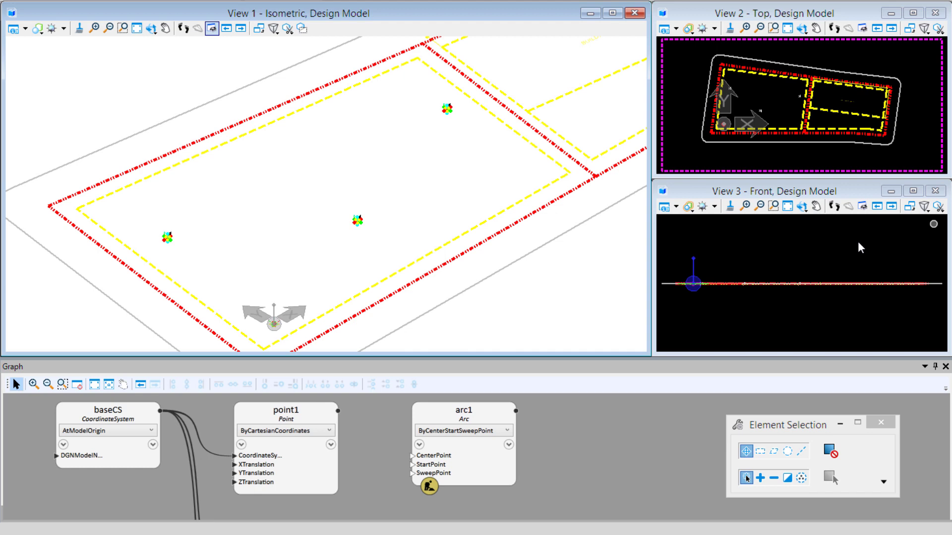
Rename the arc1 node to arcBase.
double_click(462, 410)
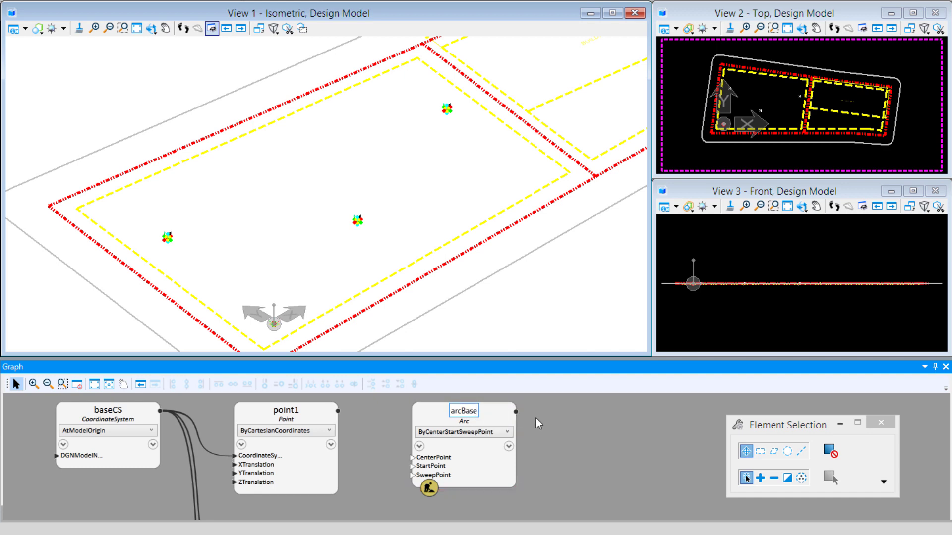
mouse_move(502, 431)
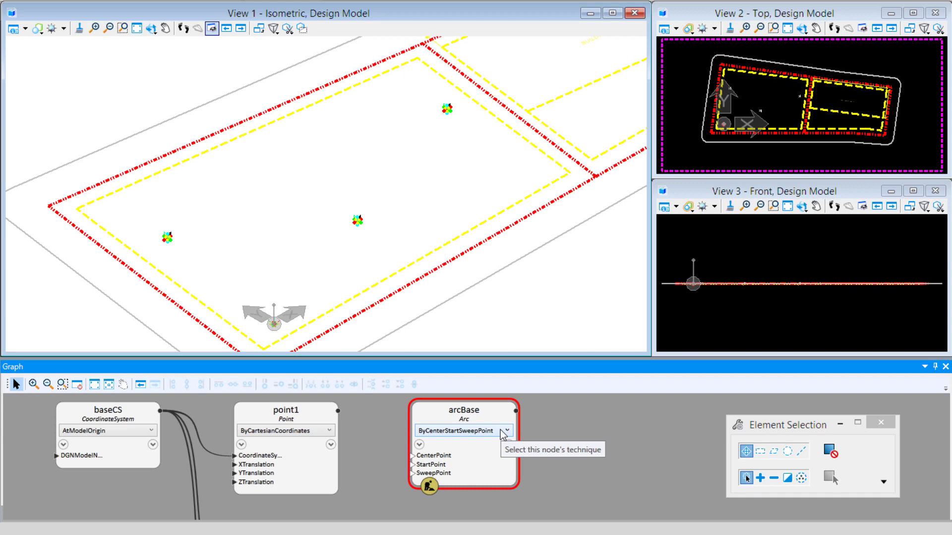
mouse_move(507, 439)
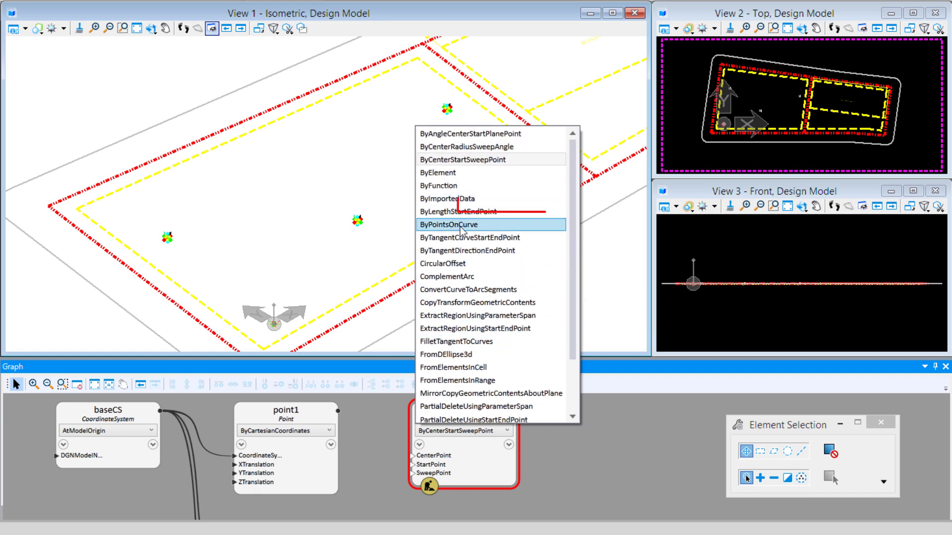
mouse_move(449, 224)
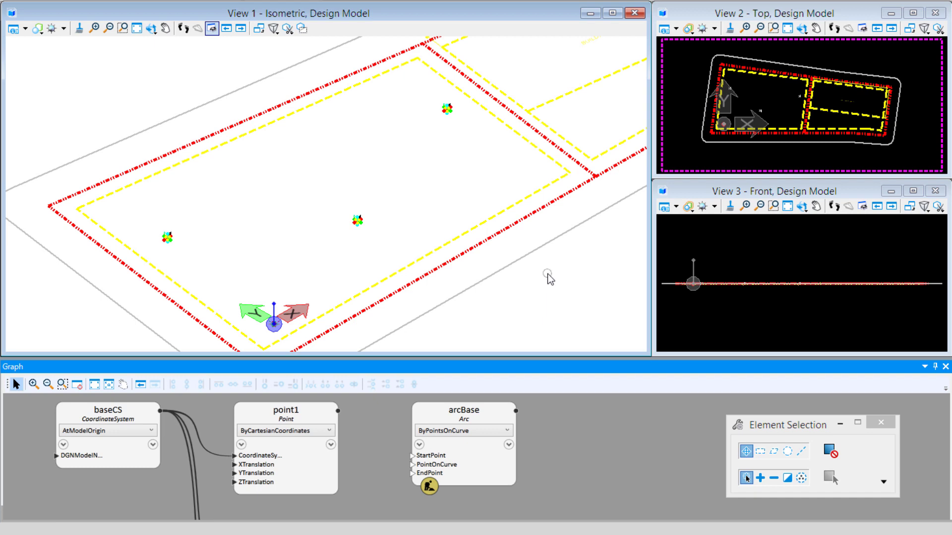
mouse_move(346, 423)
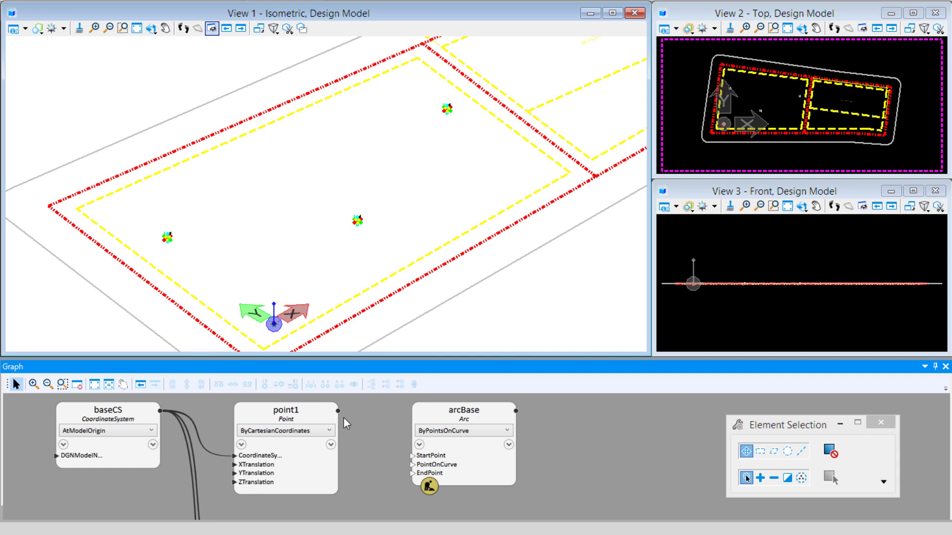
Start wiring point1's output toward arcBase's StartPoint input.
left_click(285, 409)
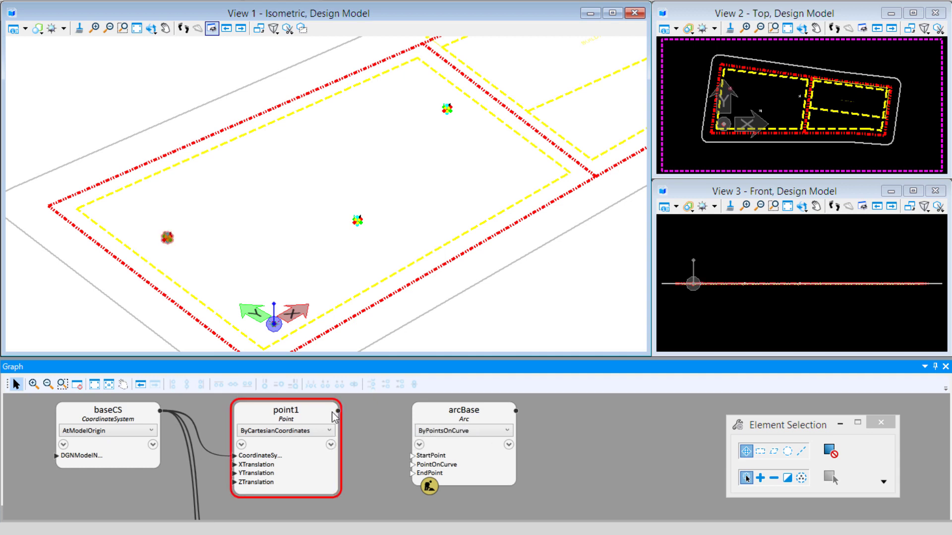
mouse_move(328, 417)
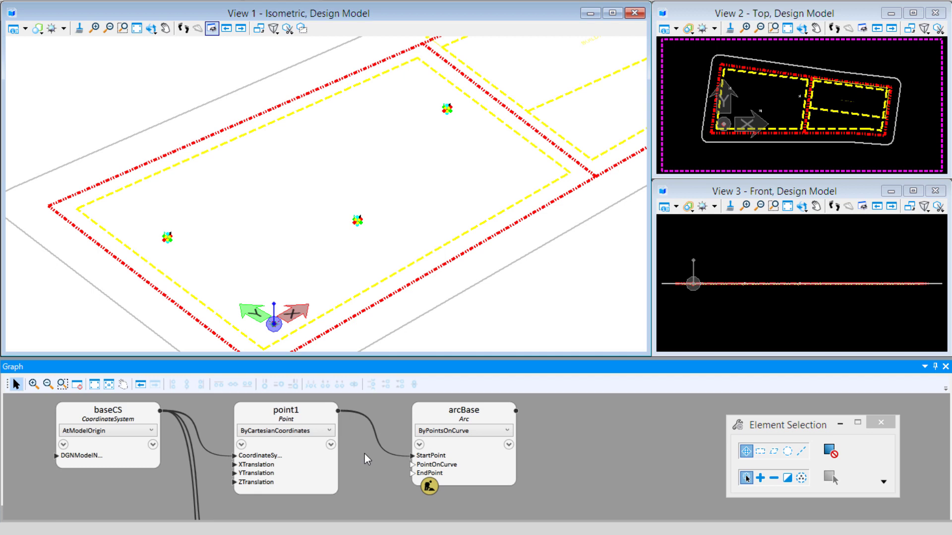
Complete arcBase's point wiring and review the 'Add arcBase' transaction.
left_click(462, 409)
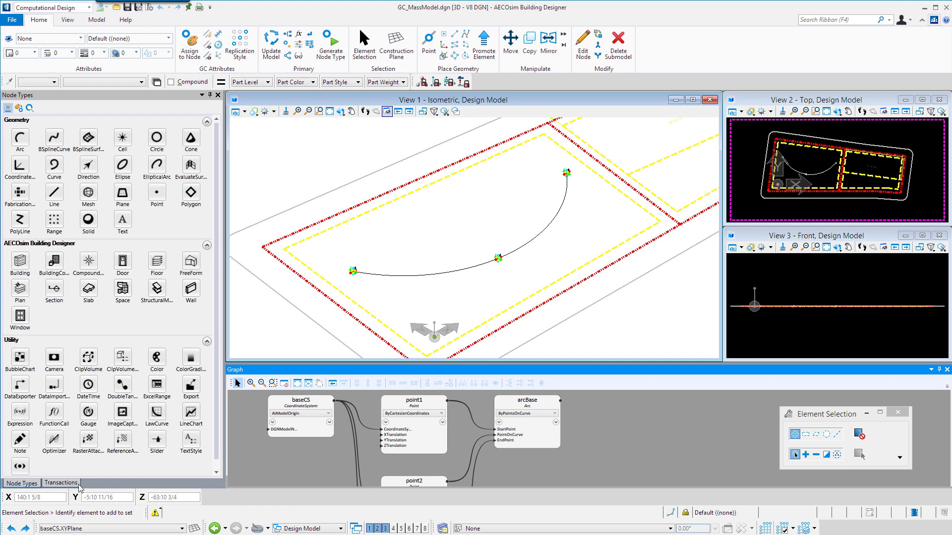
left_click(60, 483)
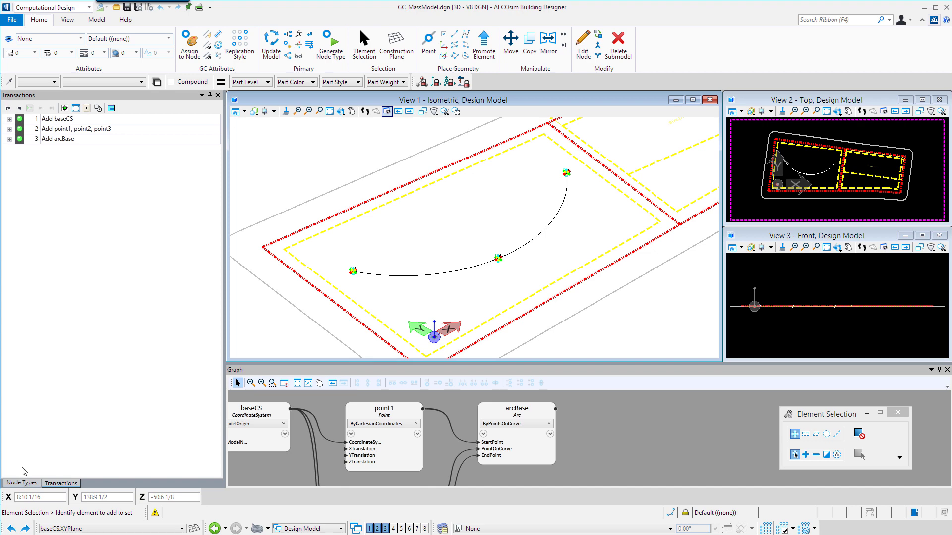
left_click(21, 483)
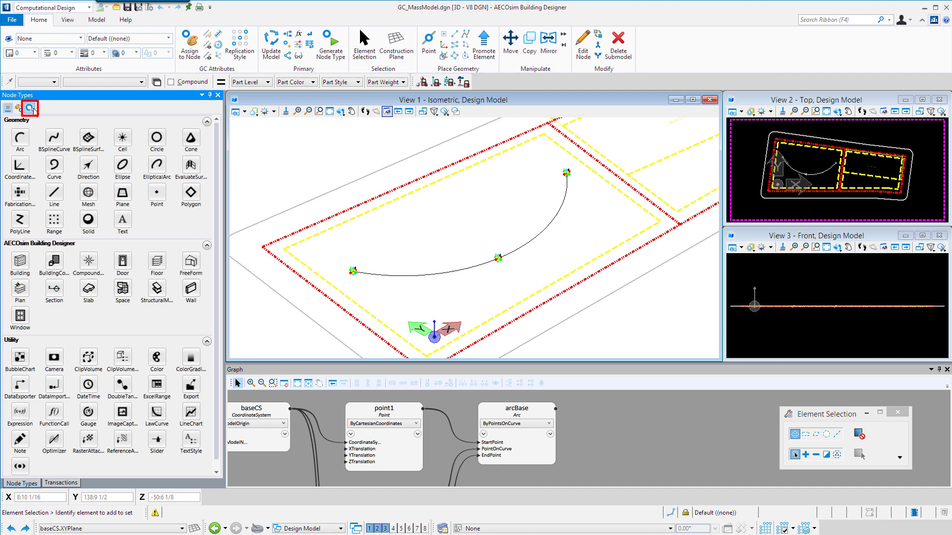
mouse_move(40, 113)
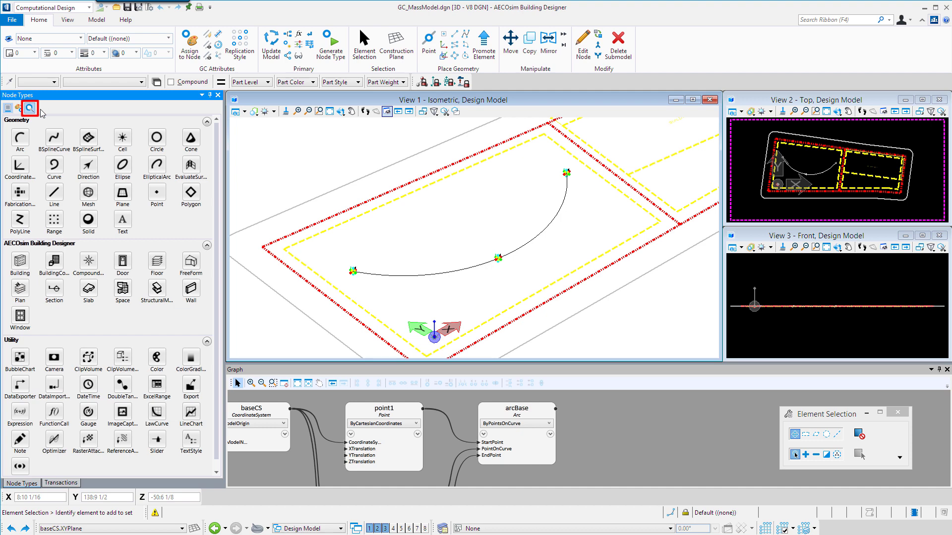
mouse_move(29, 108)
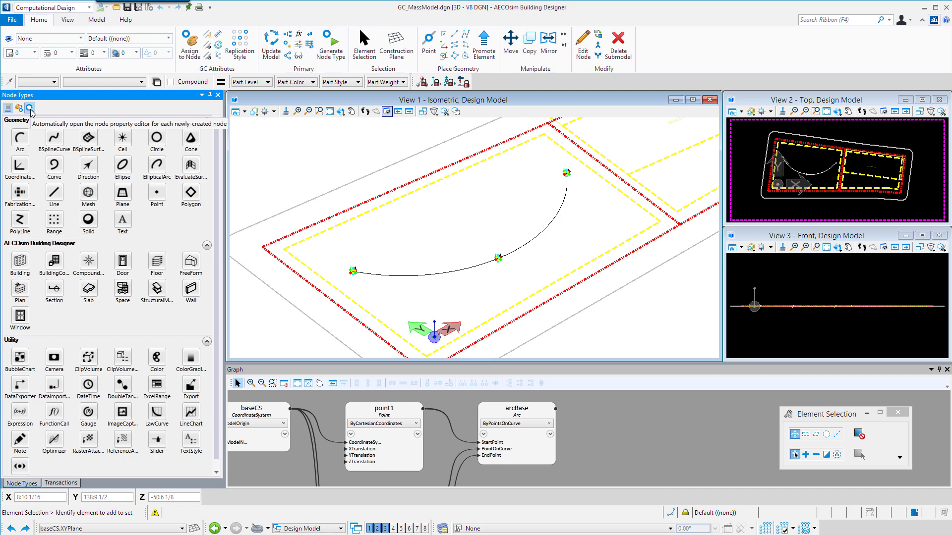
mouse_move(15, 113)
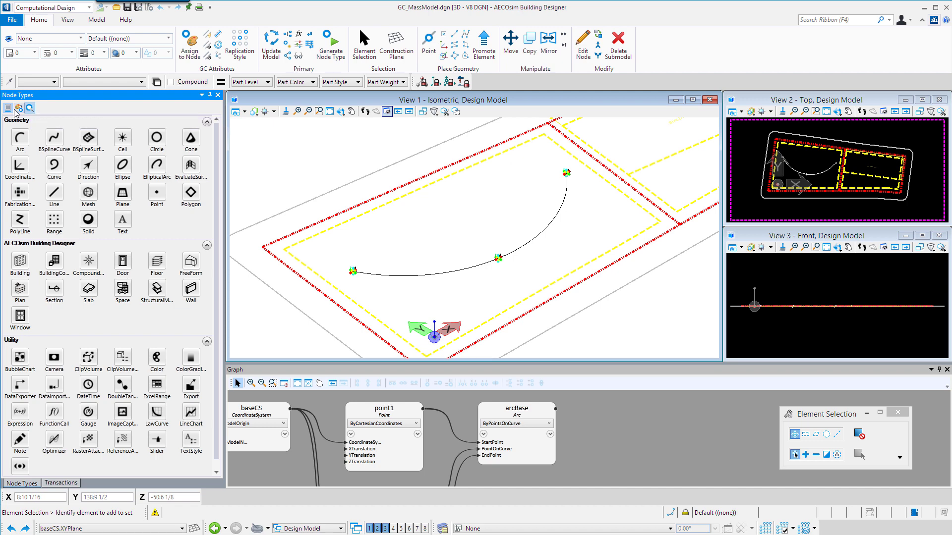
mouse_move(190, 260)
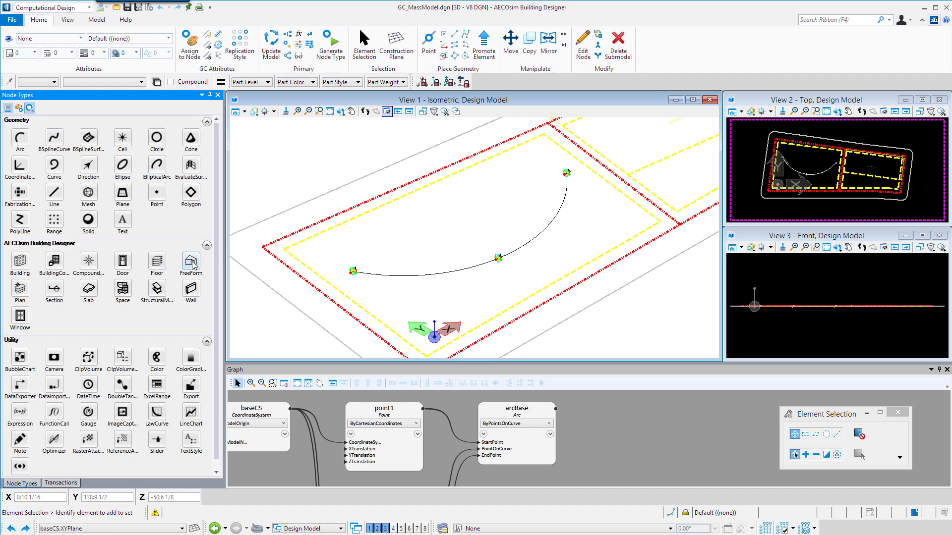
Place a FreeForm node in the graph to become formHotel.
left_click(190, 259)
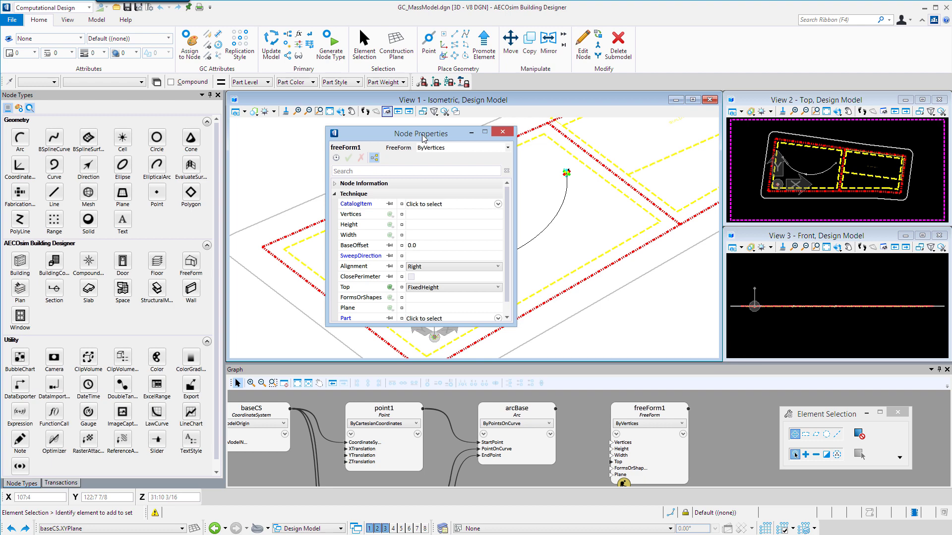
left_click_drag(421, 134, 148, 274)
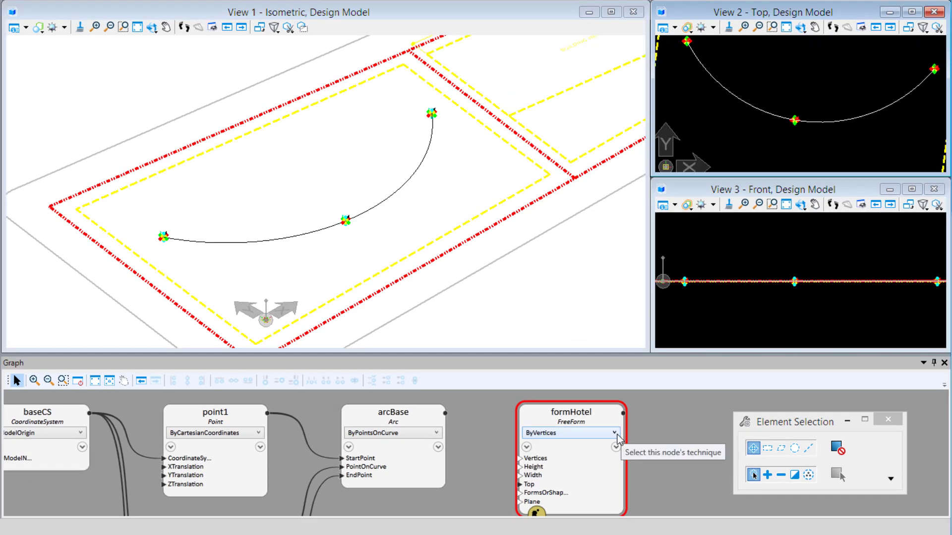
Set formHotel to ByCurve and wire arcBase into its Curve input.
left_click(615, 433)
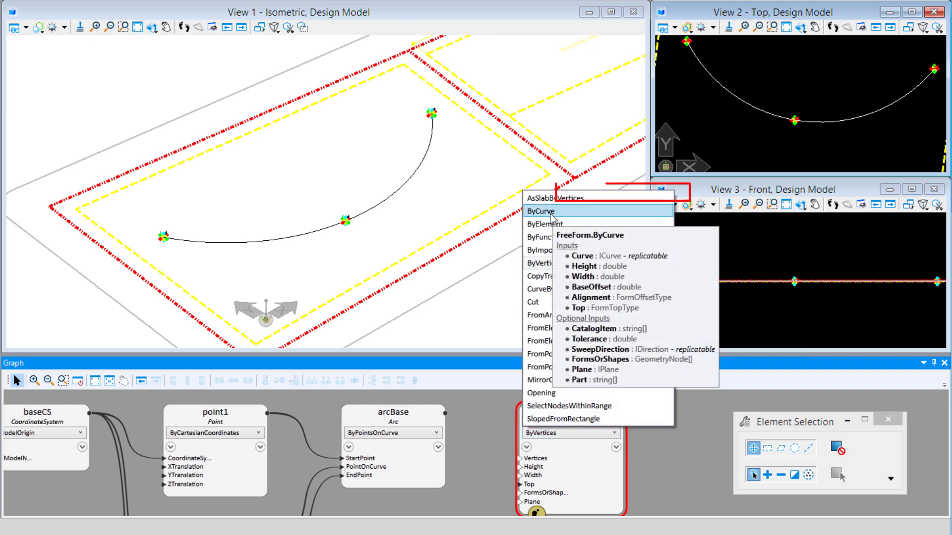
left_click(539, 210)
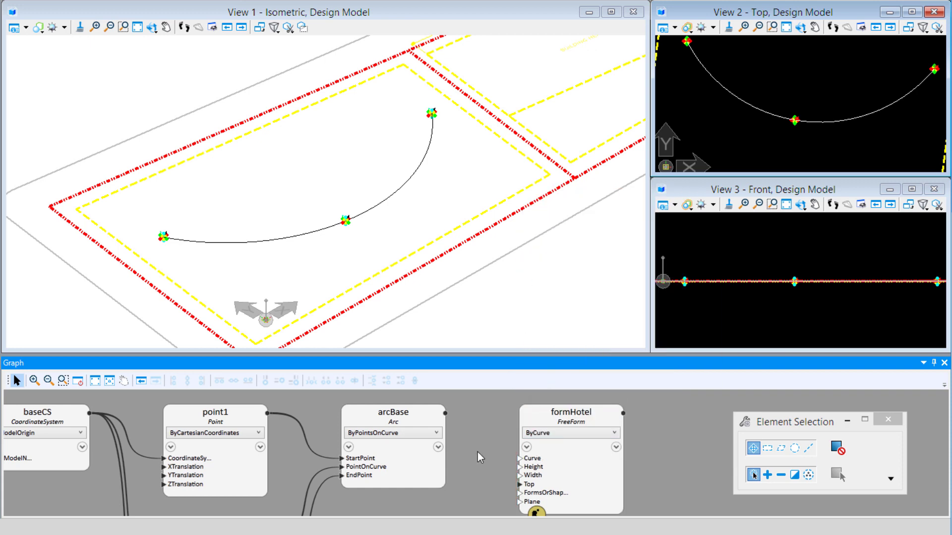
left_click(394, 413)
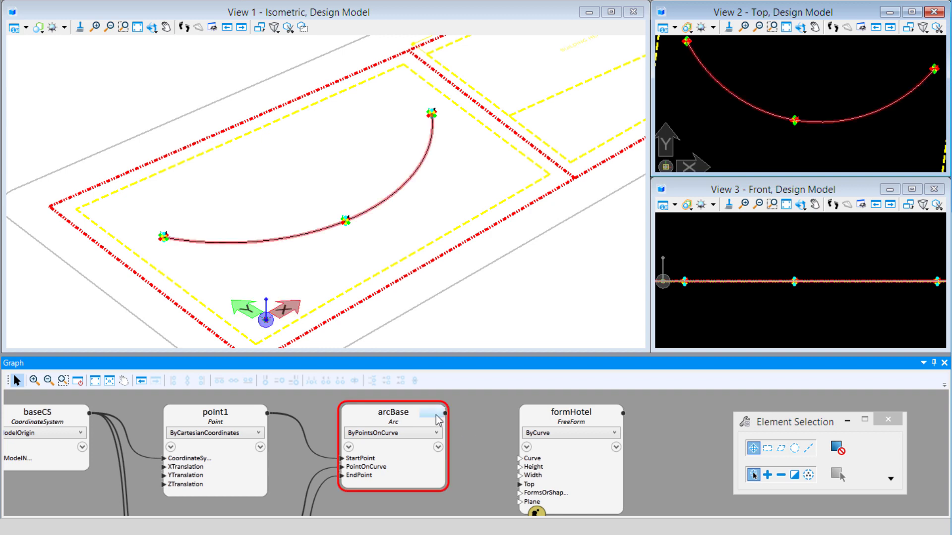
left_click_drag(440, 412, 519, 458)
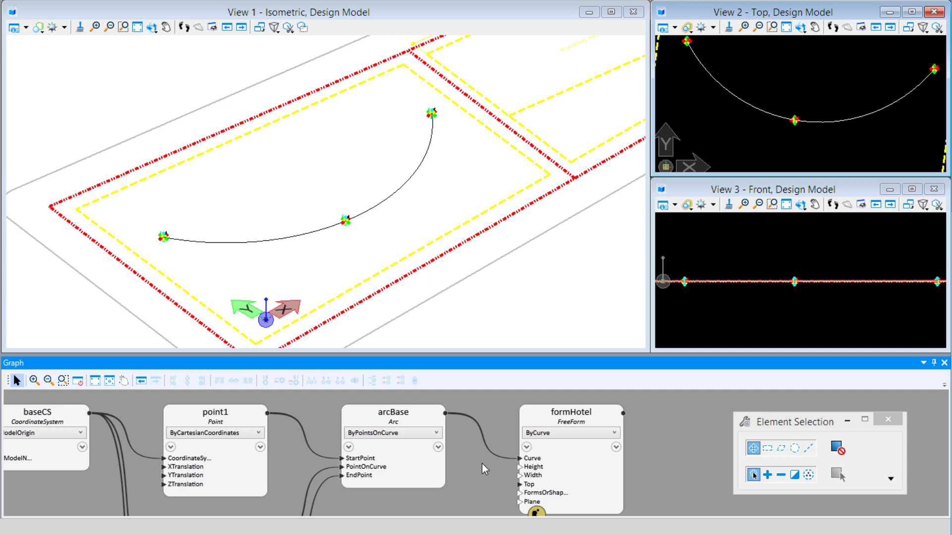
mouse_move(496, 465)
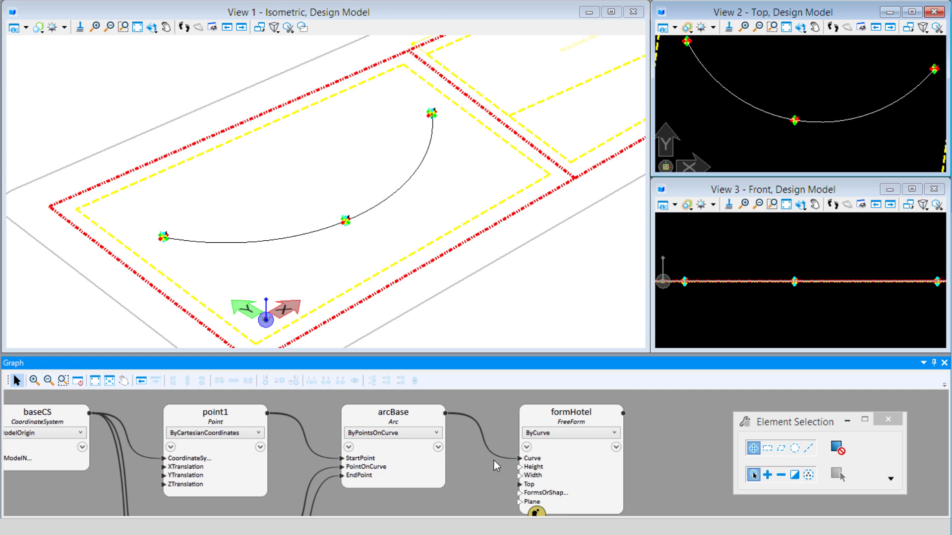
Give formHotel Height 100, Width 30 and a FixedHeight top.
left_click(521, 466)
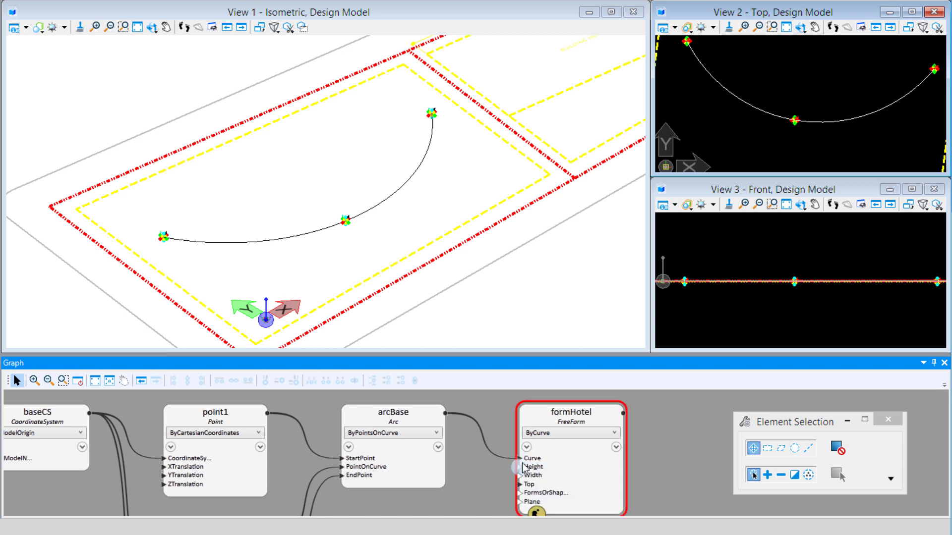
left_click(520, 466)
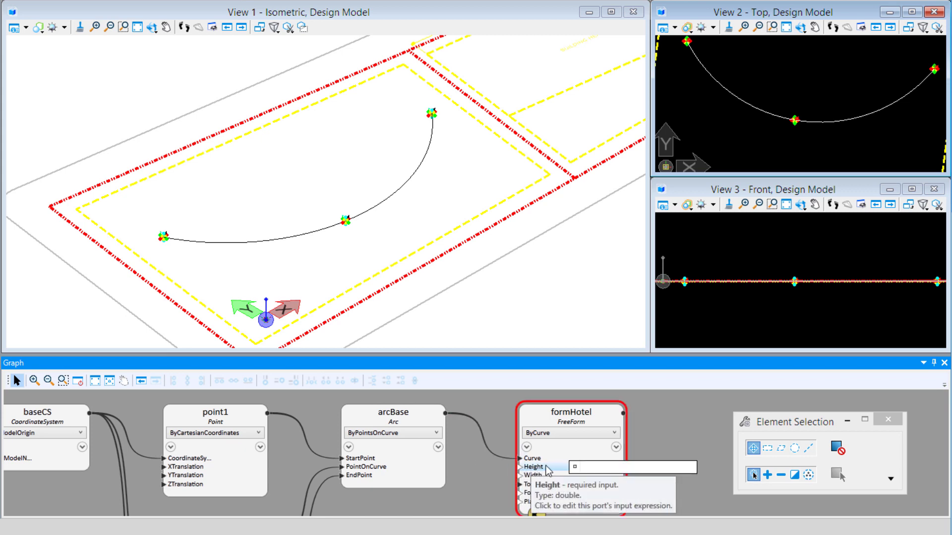
left_click(569, 467)
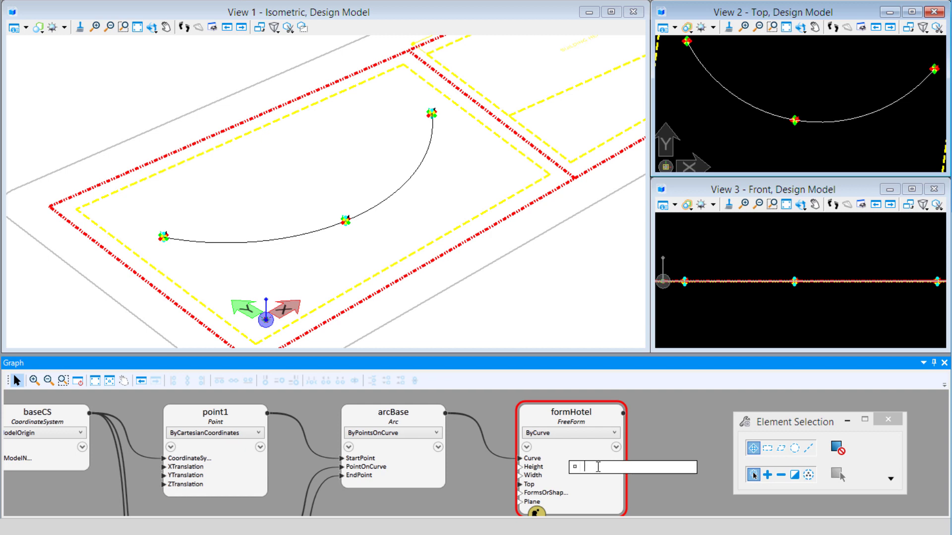
type("100")
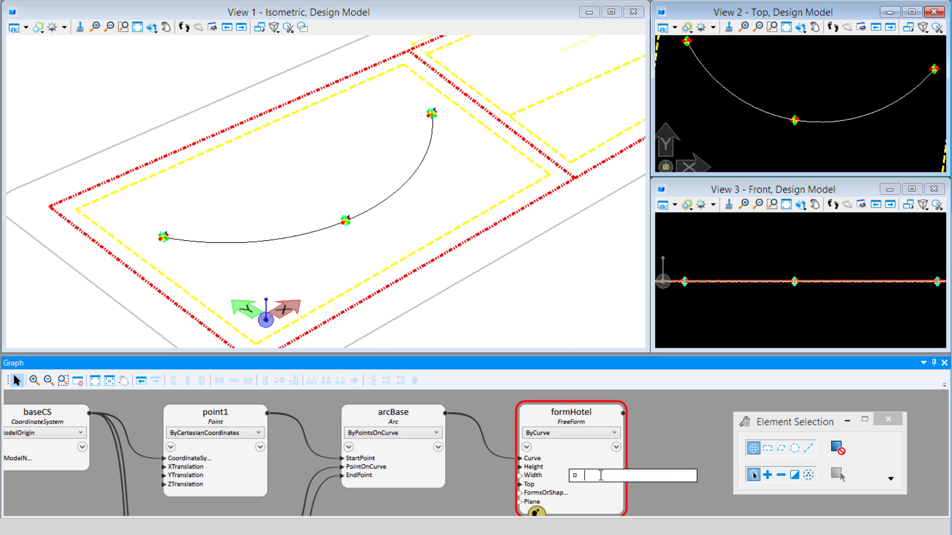
type("30")
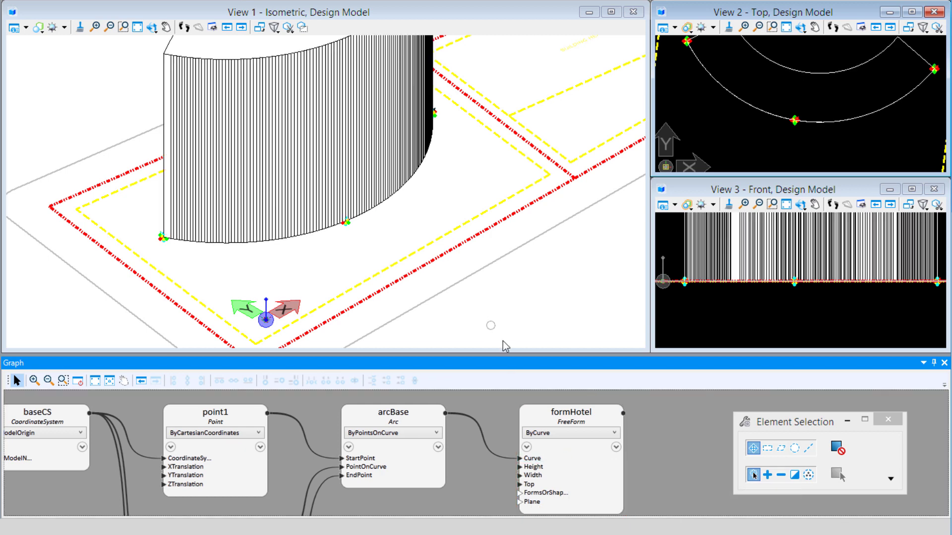
left_click(527, 484)
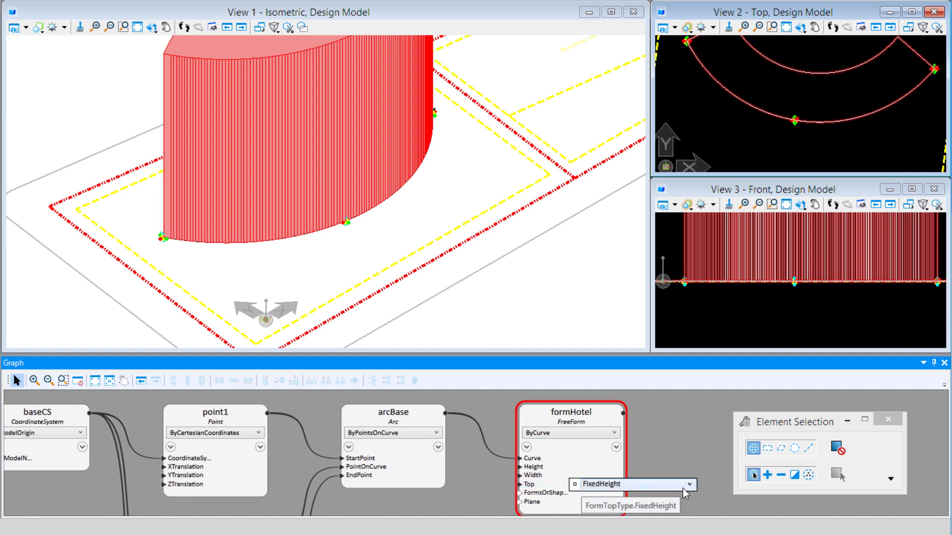
mouse_move(686, 493)
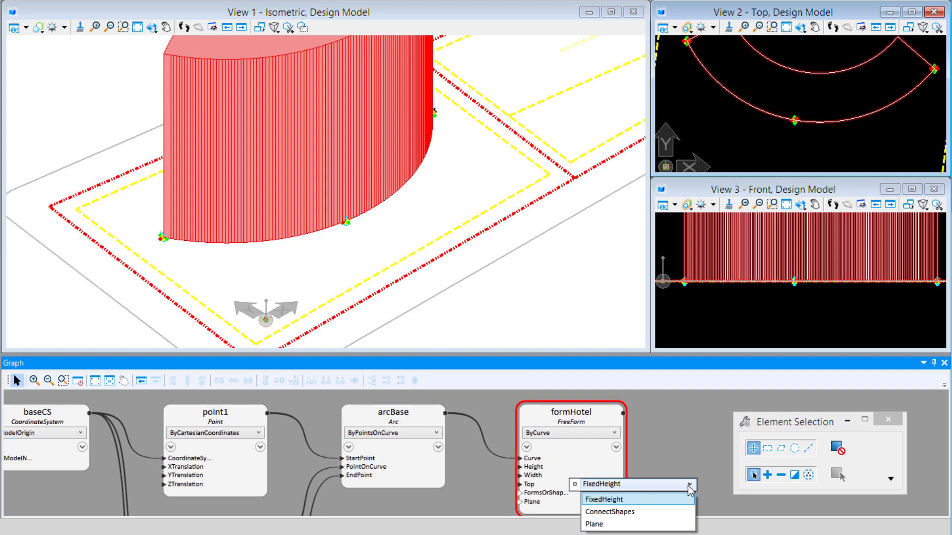
mouse_move(683, 466)
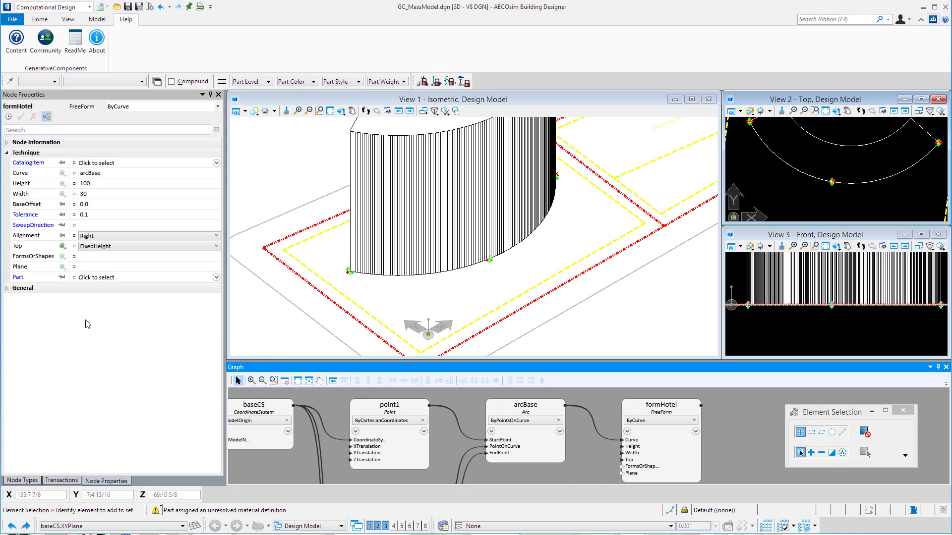
mouse_move(131, 207)
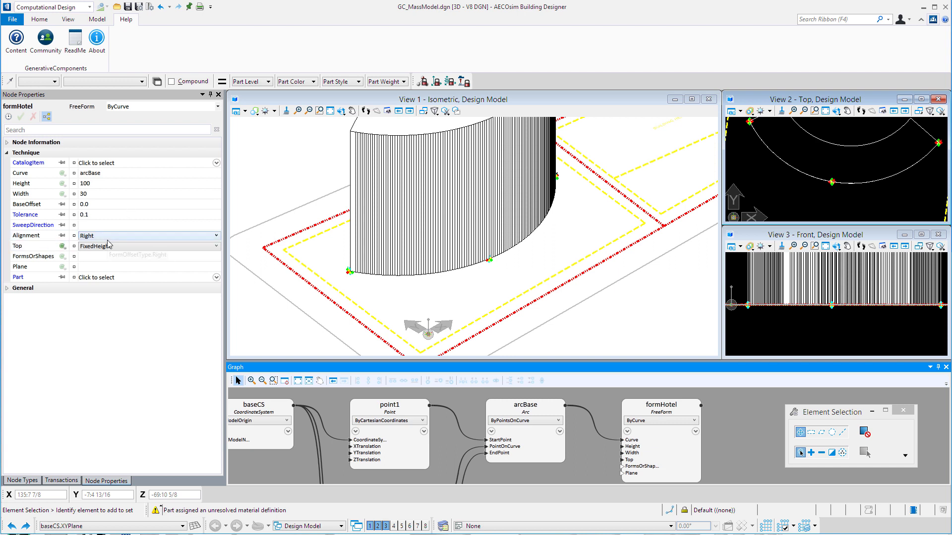
mouse_move(108, 245)
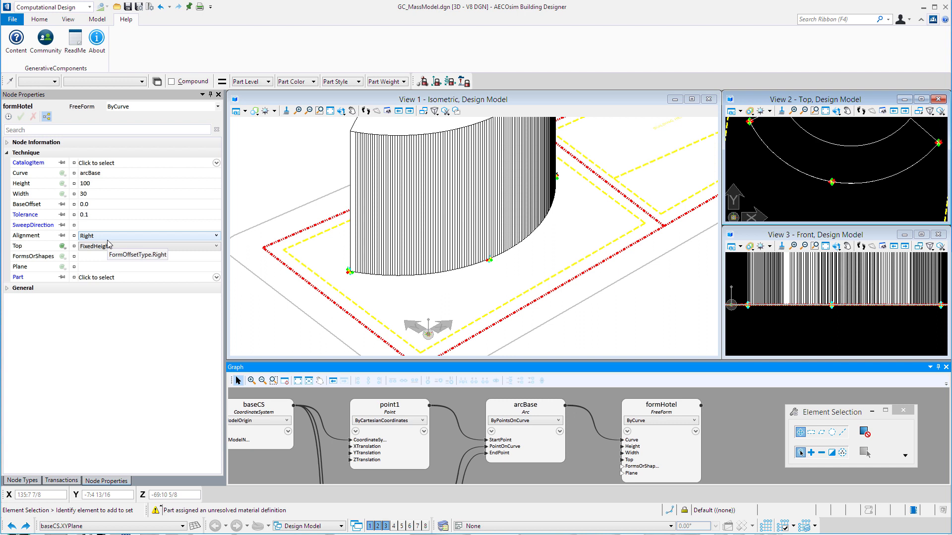
mouse_move(47, 282)
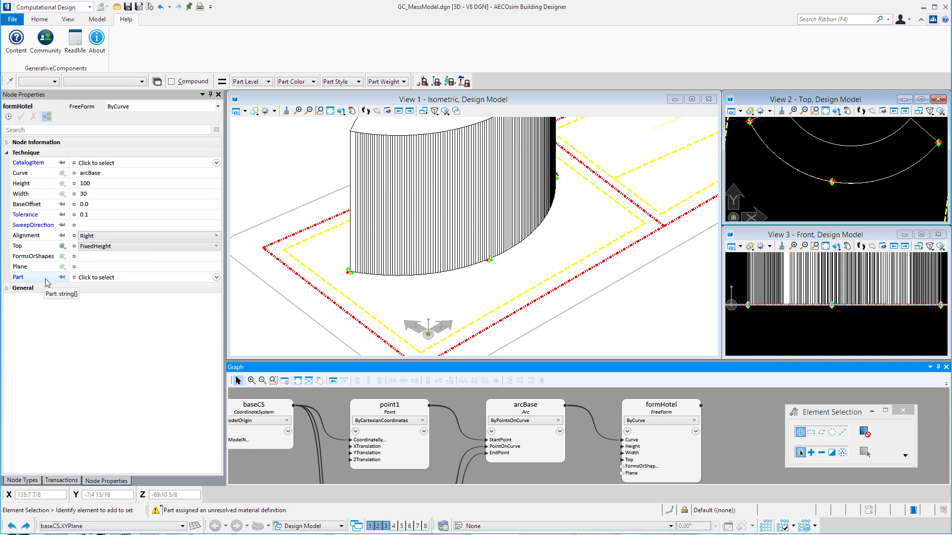
mouse_move(75, 278)
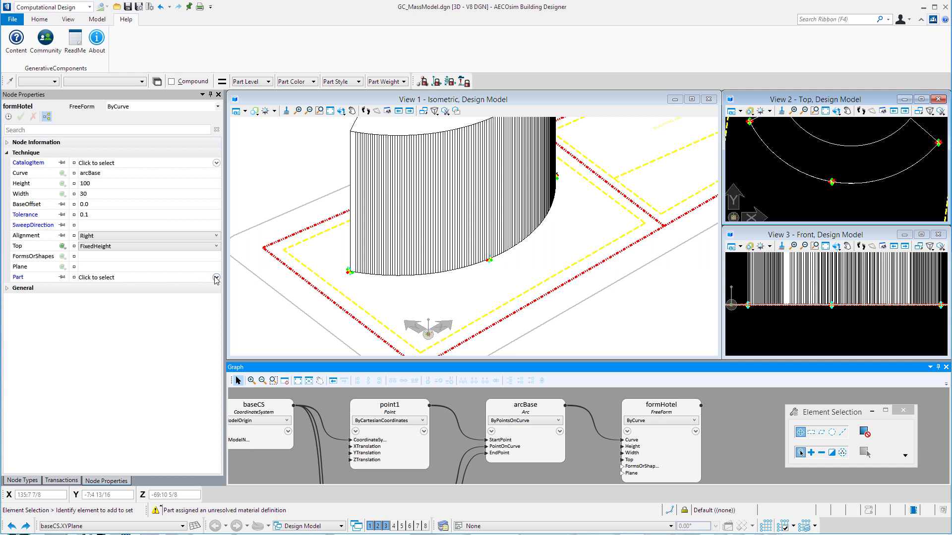
Set formHotel's Part to SchematicDesign 'Massing Solid' and commit the assignment.
left_click(215, 277)
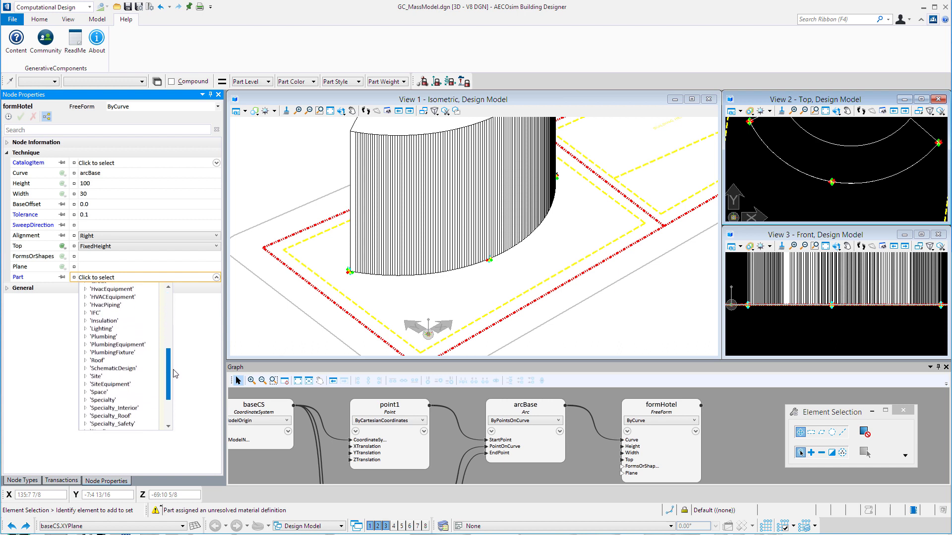
scroll("down", 3)
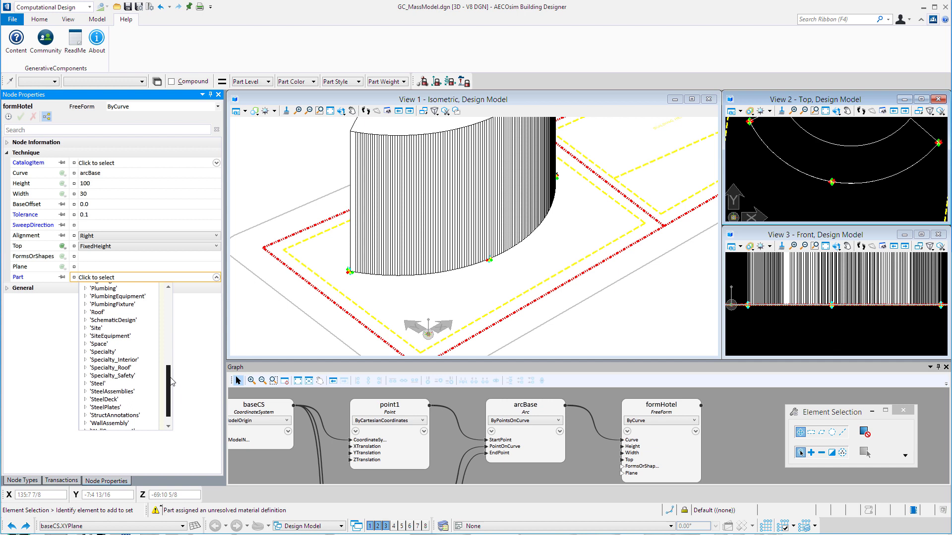
left_click(84, 320)
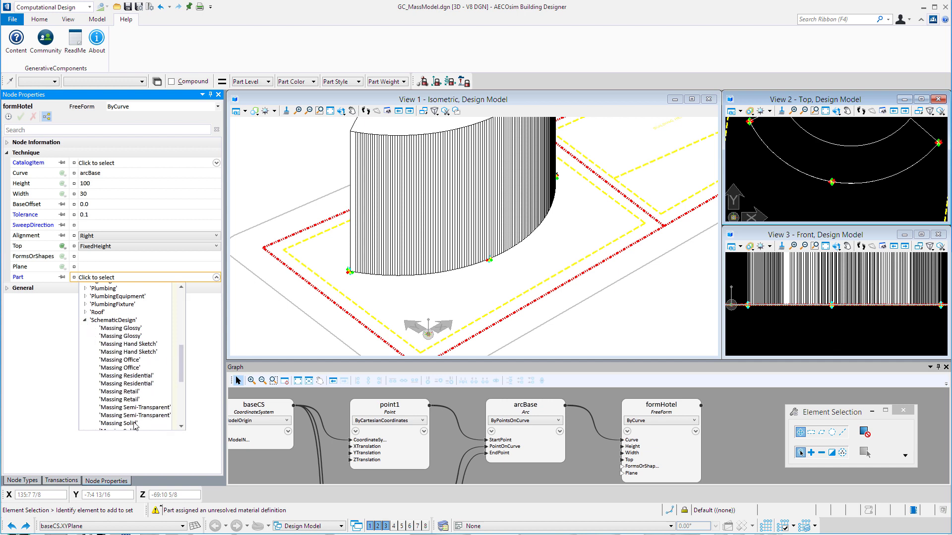
left_click(117, 423)
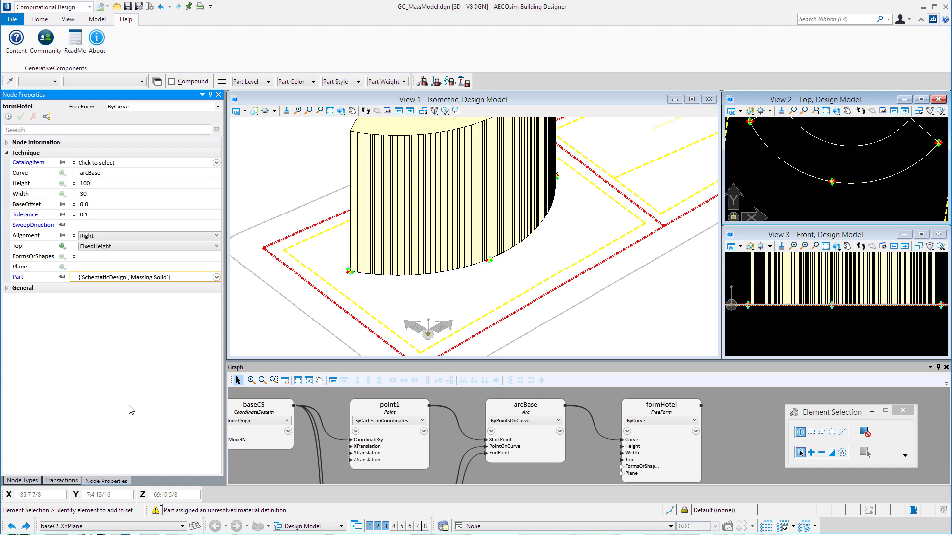
left_click(39, 19)
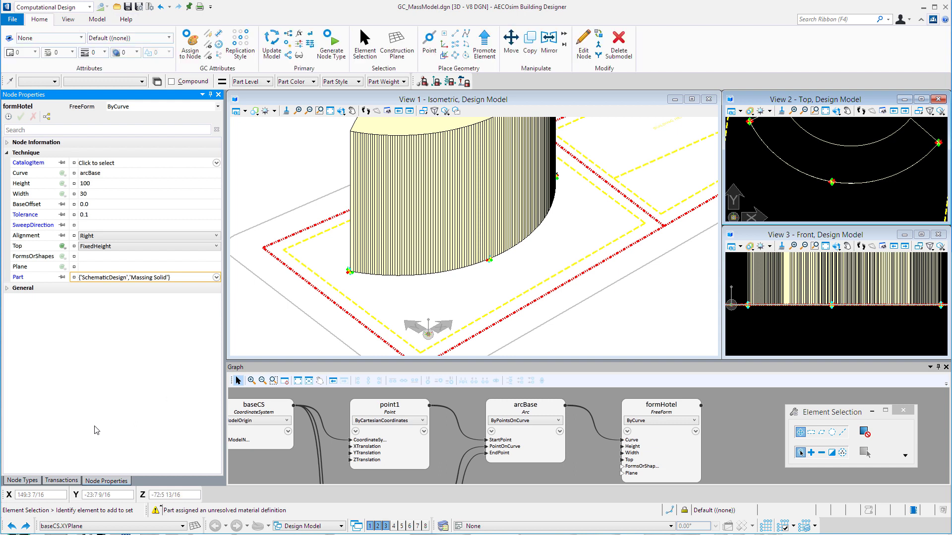
mouse_move(54, 446)
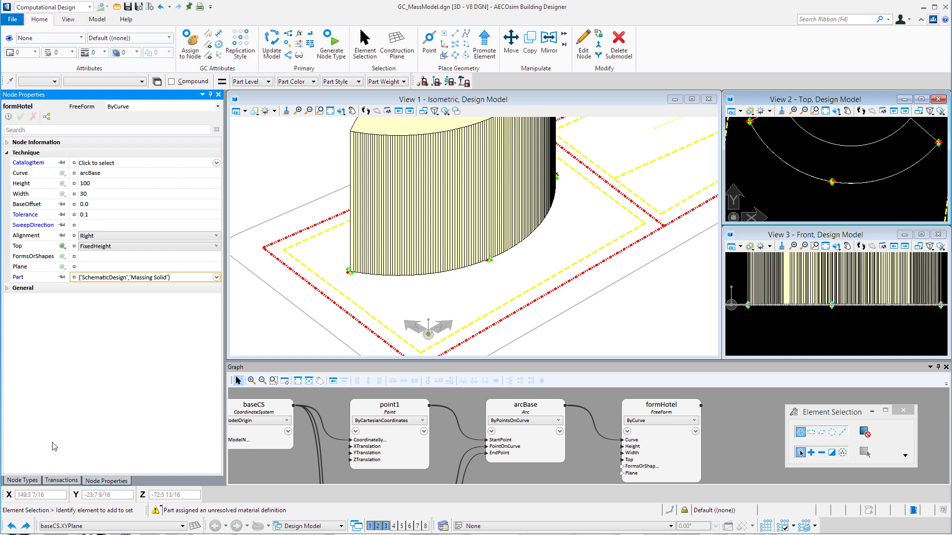
Show the Transactions list with the four recorded steps ending at 'Add formHotel'.
left_click(60, 480)
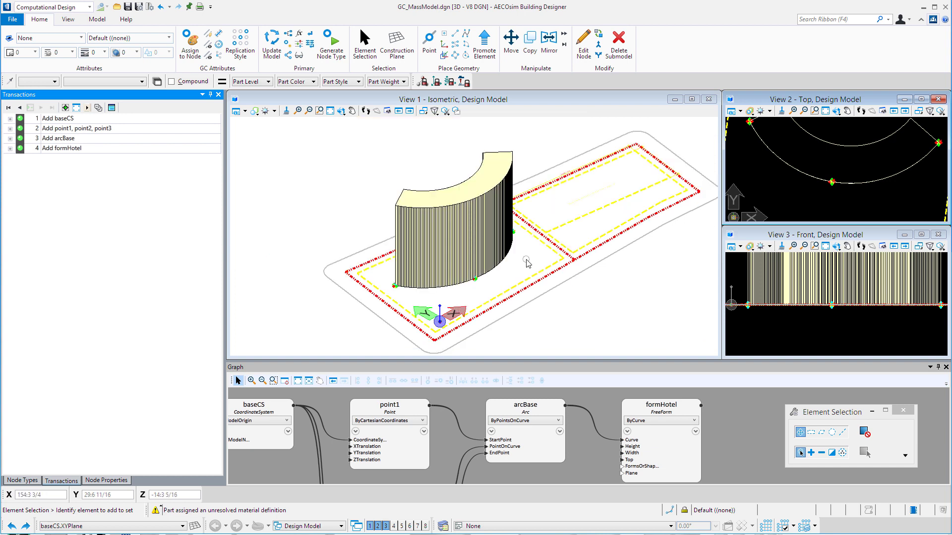
mouse_move(554, 225)
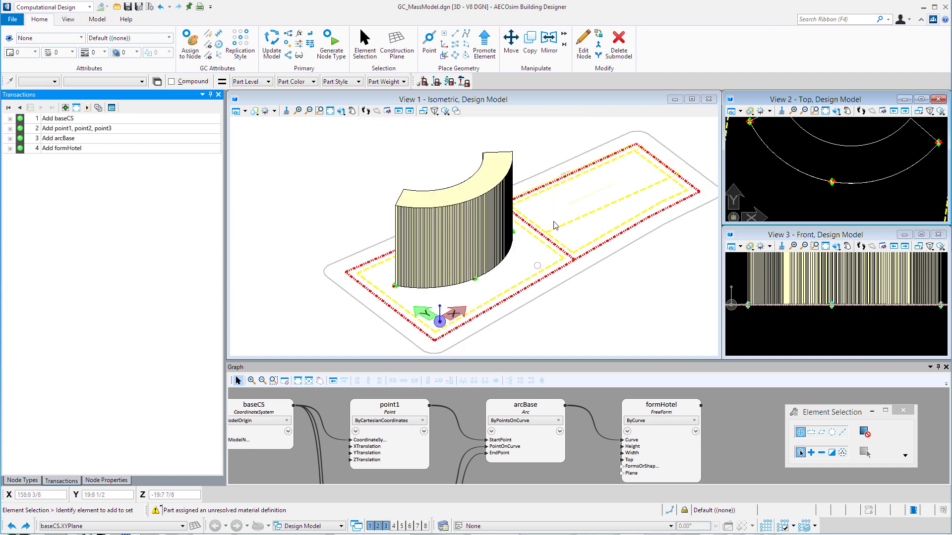
left_click(511, 43)
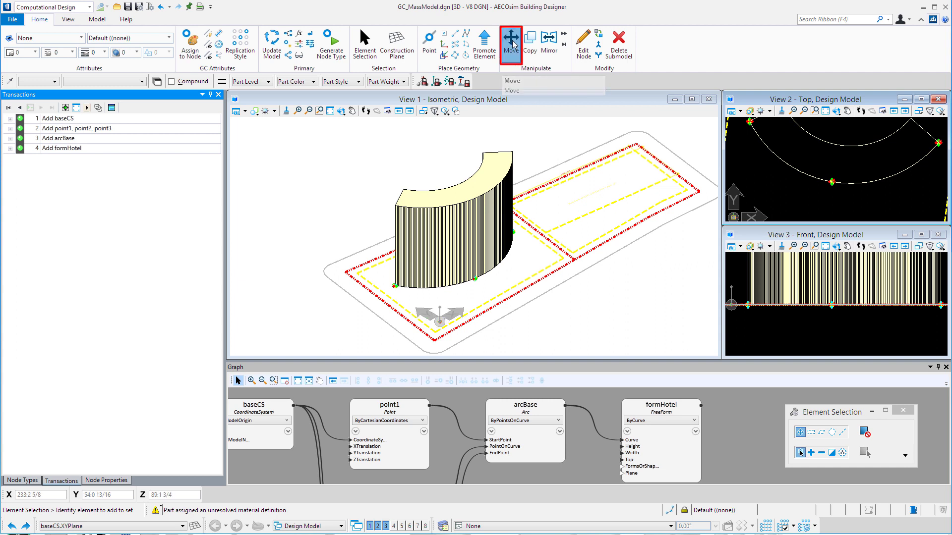
Begin a Move operation to relocate the arc's end point in View 1.
left_click(511, 43)
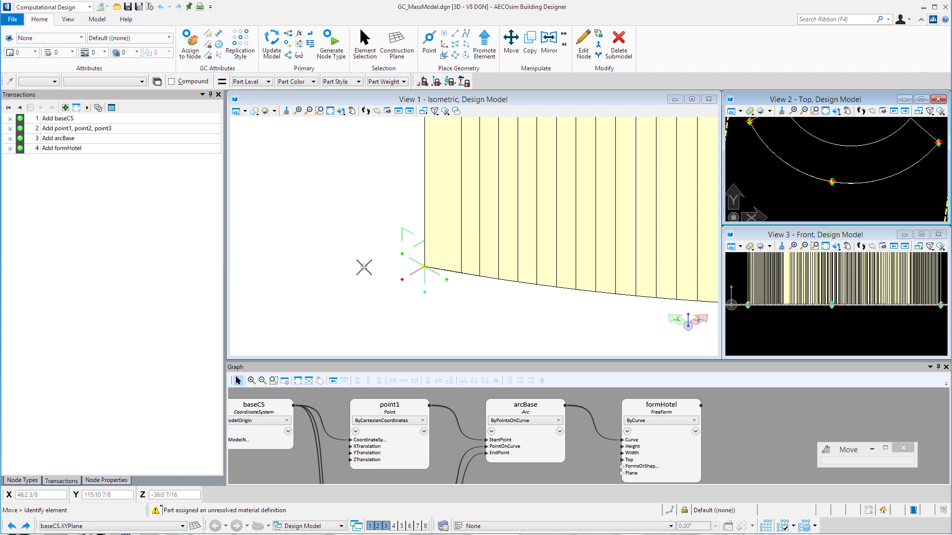
mouse_move(406, 278)
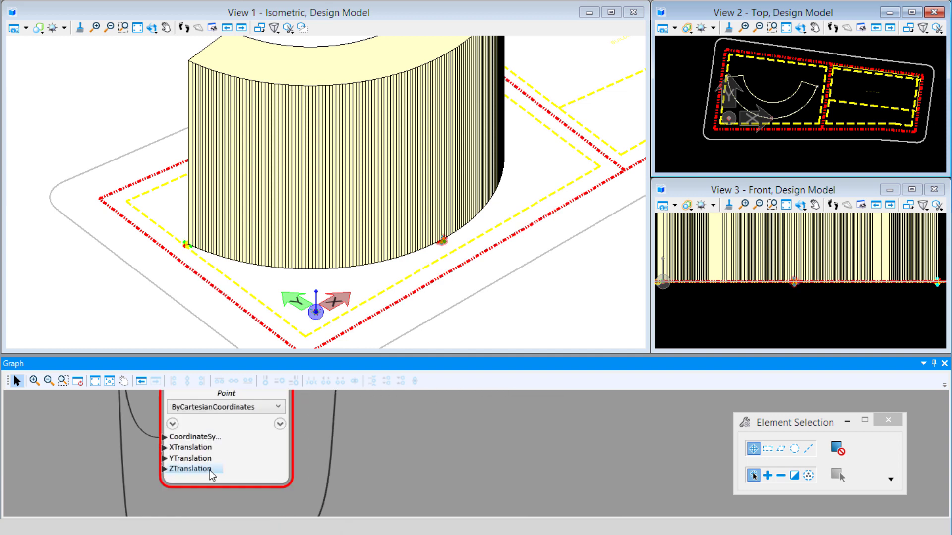
Inspect point1's ZTranslation input while repositioning the arc's base point.
left_click(191, 469)
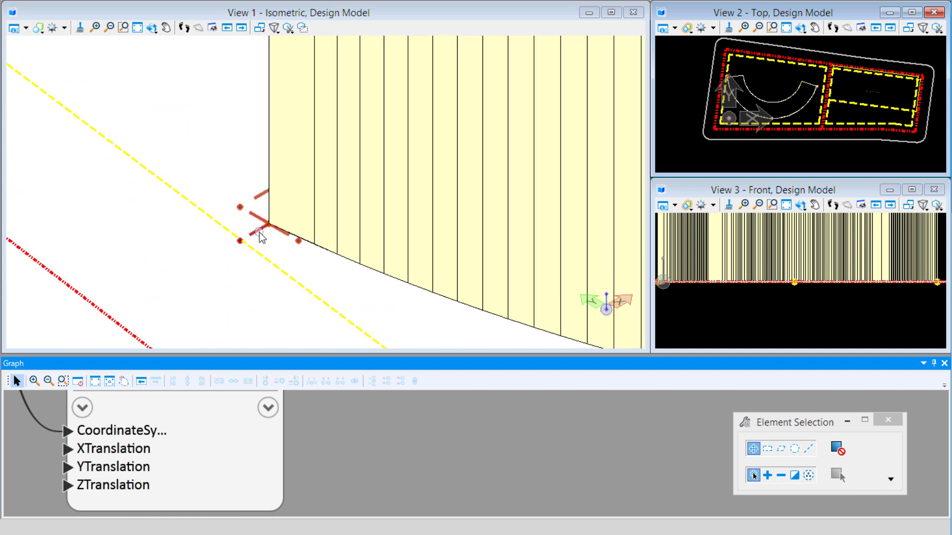
mouse_move(261, 235)
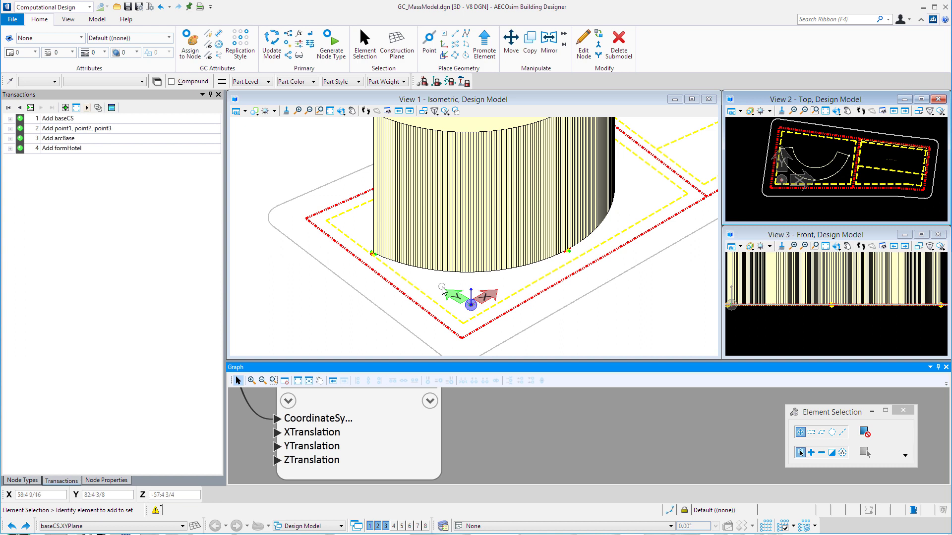
mouse_move(422, 298)
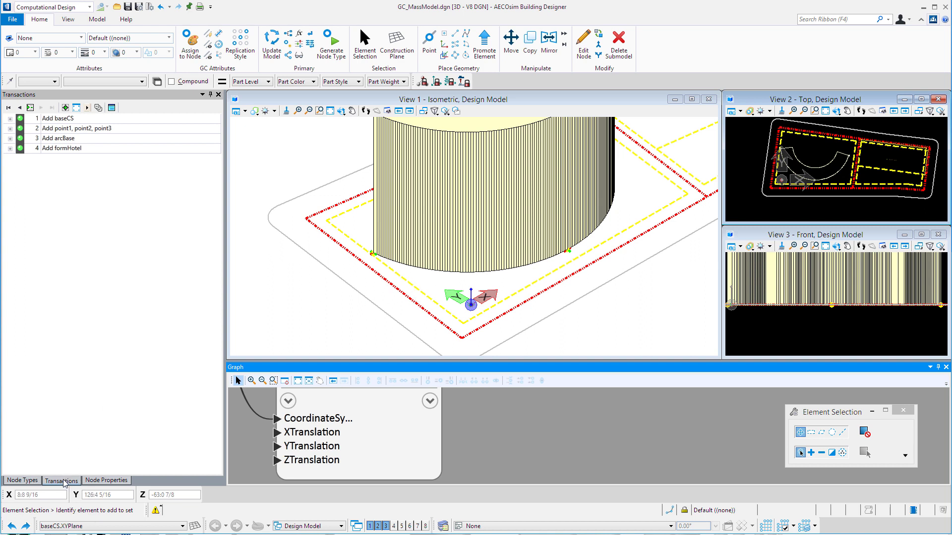
mouse_move(31, 107)
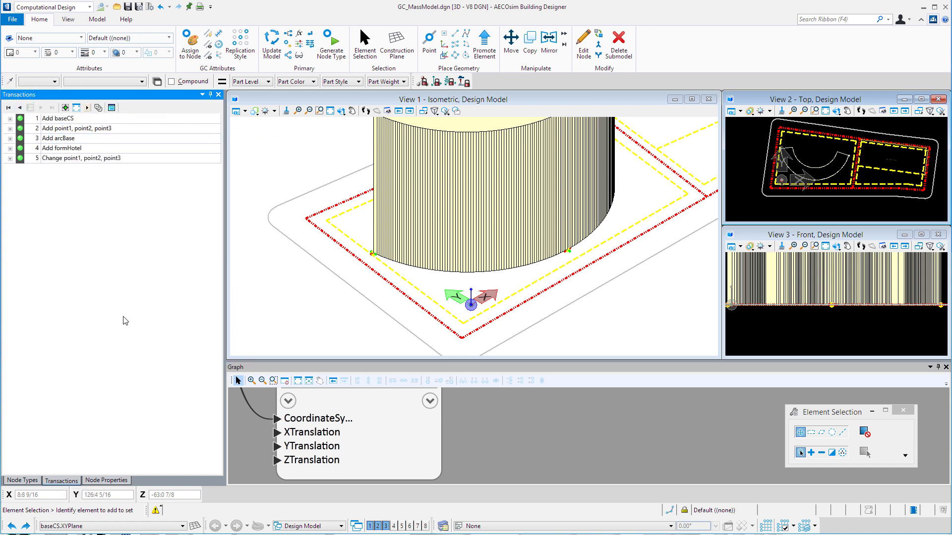
mouse_move(600, 318)
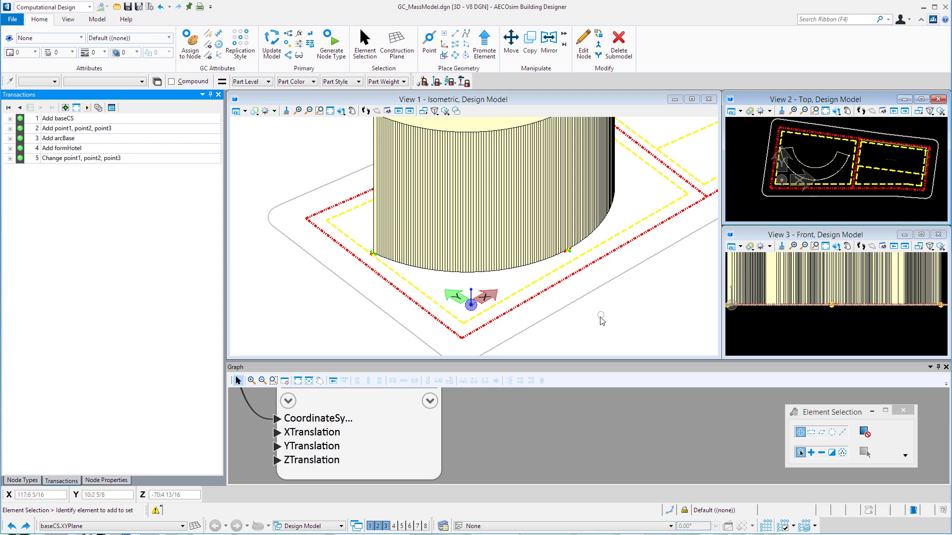